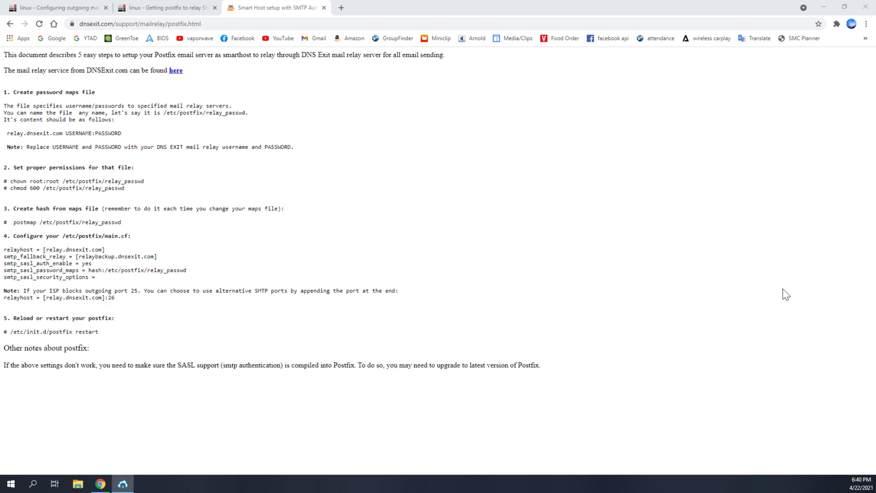
mouse_move(874, 452)
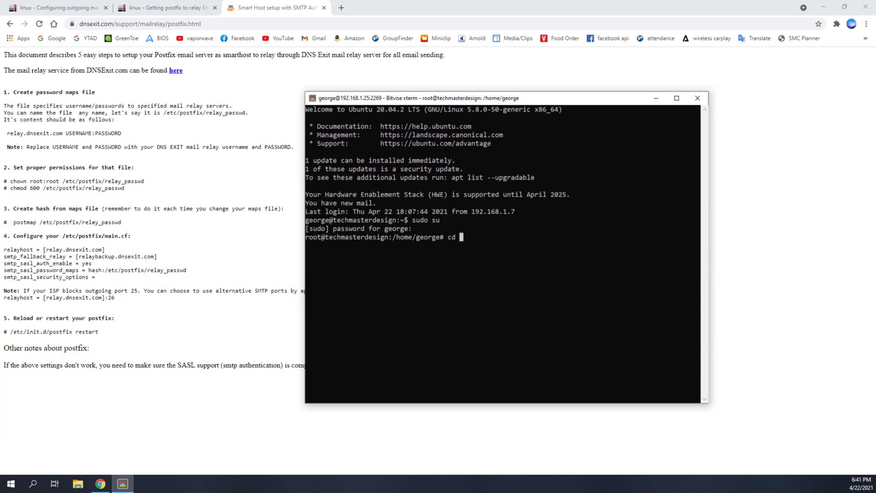
- Move to /var/www, review mailtest.sh in nano, then abandon running ./mailtest.sh
text(/var/www)
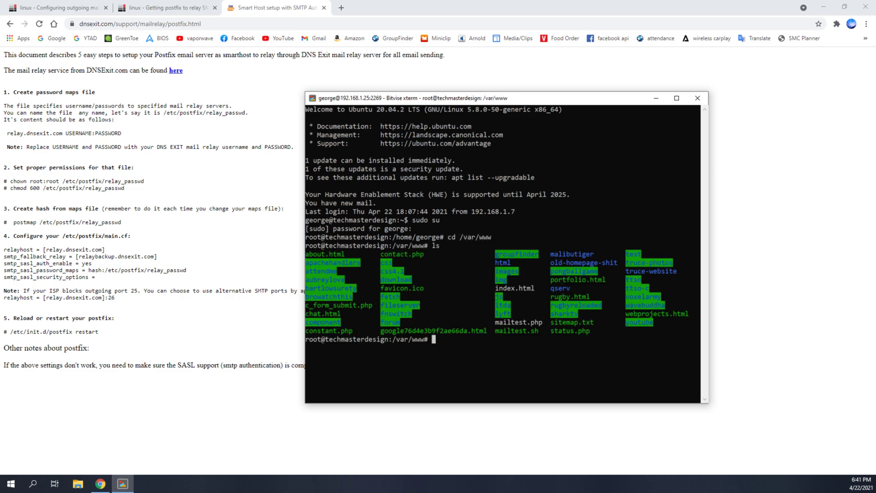
text(nano mailtest.)
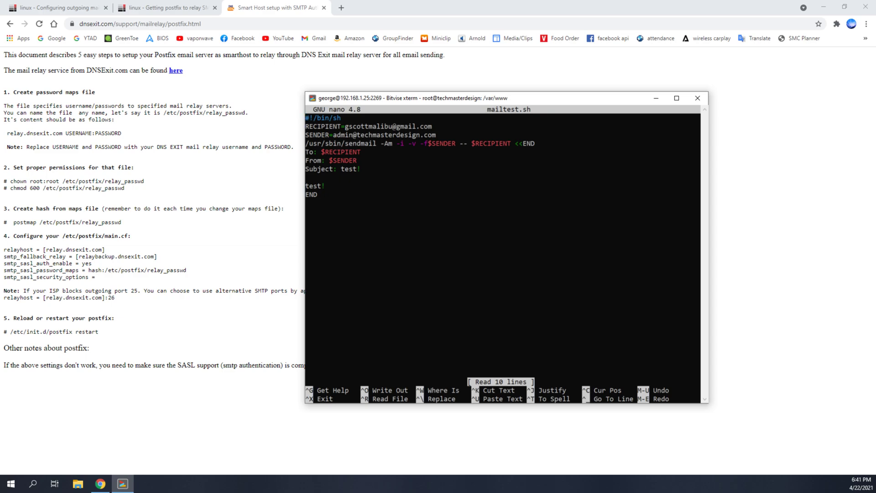
text(nano maiu)
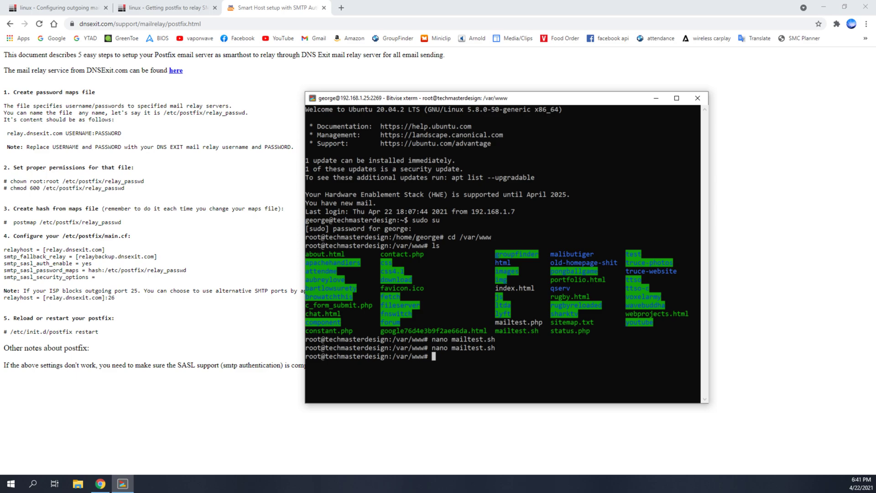
text(./m)
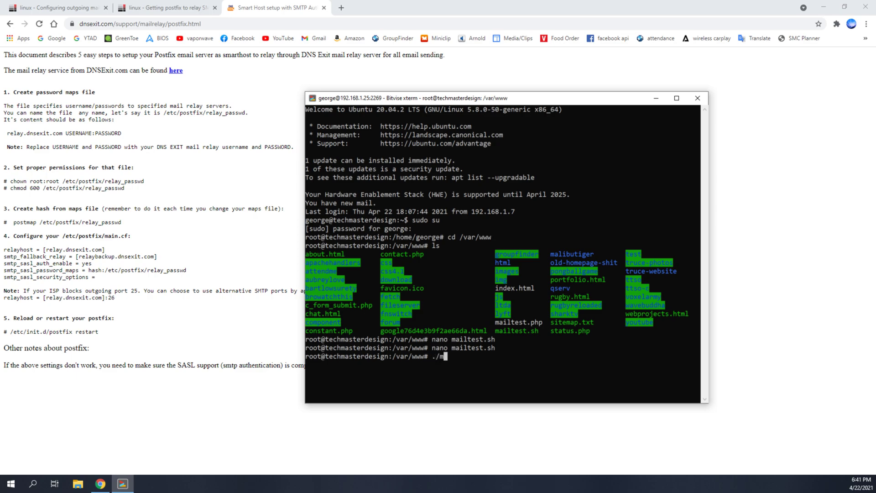
text(ailtest.sh)
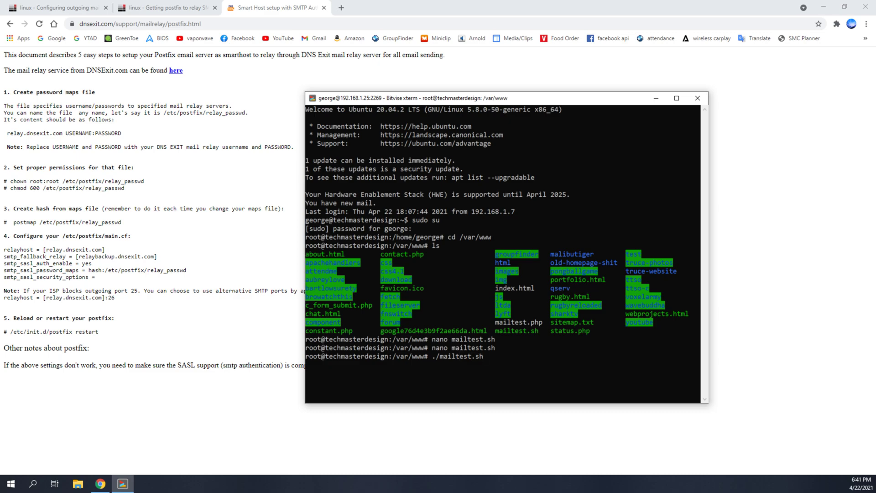
key(Enter)
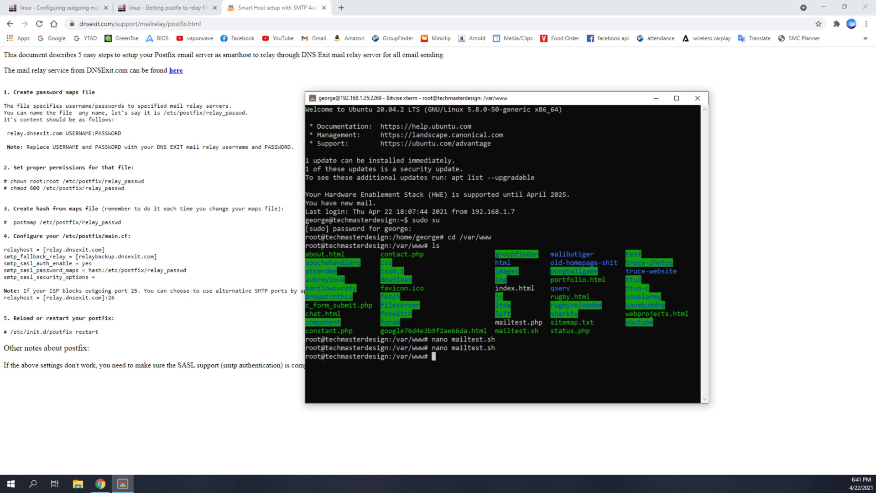
- Look up 47.6.109.242 in Spamhaus, read its PBL listing policy, then close the checker
click(453, 7)
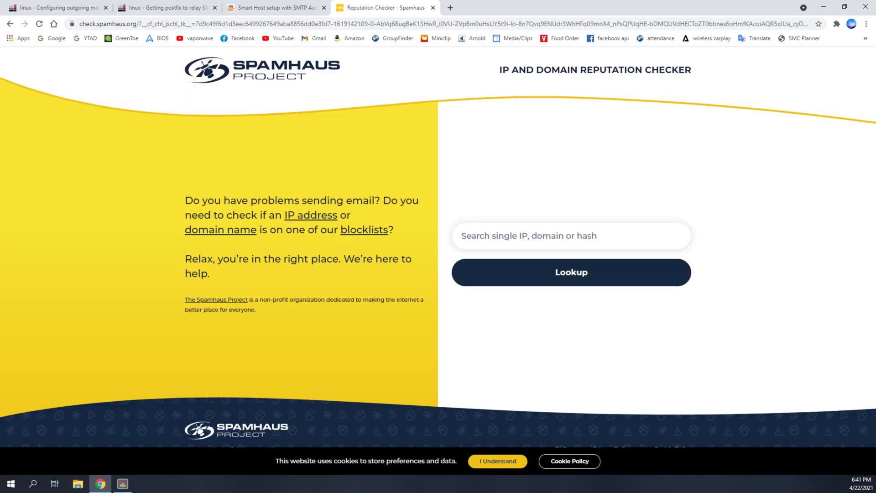
text(47.6.109.242)
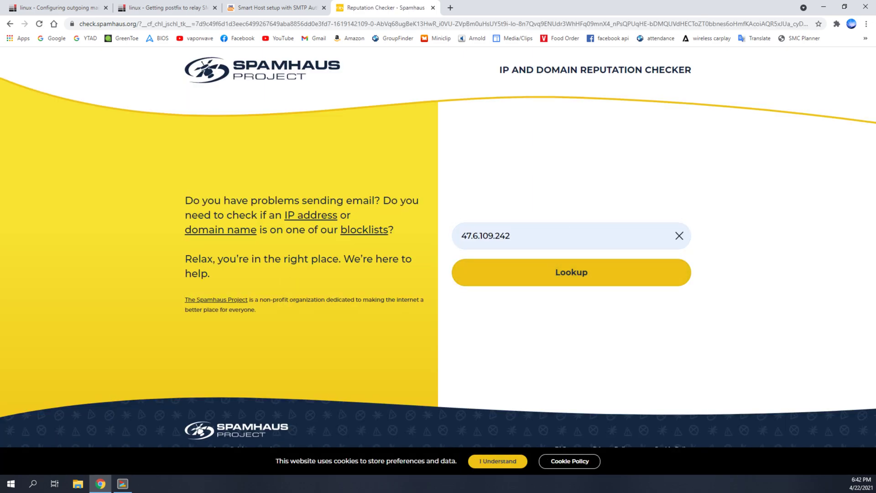
click(571, 272)
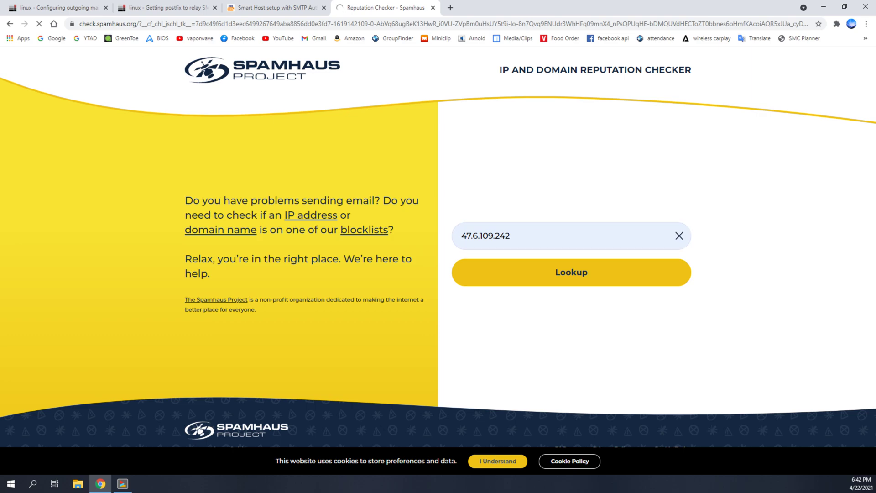
click(572, 272)
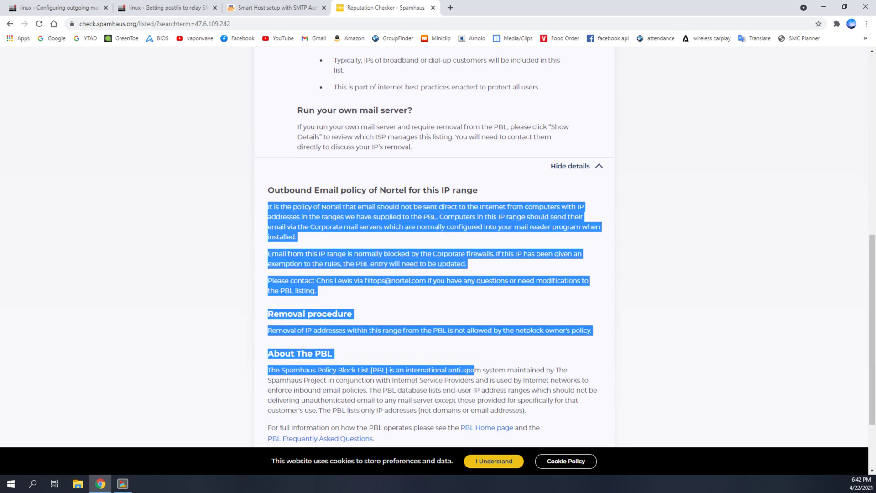
scroll(down, 3)
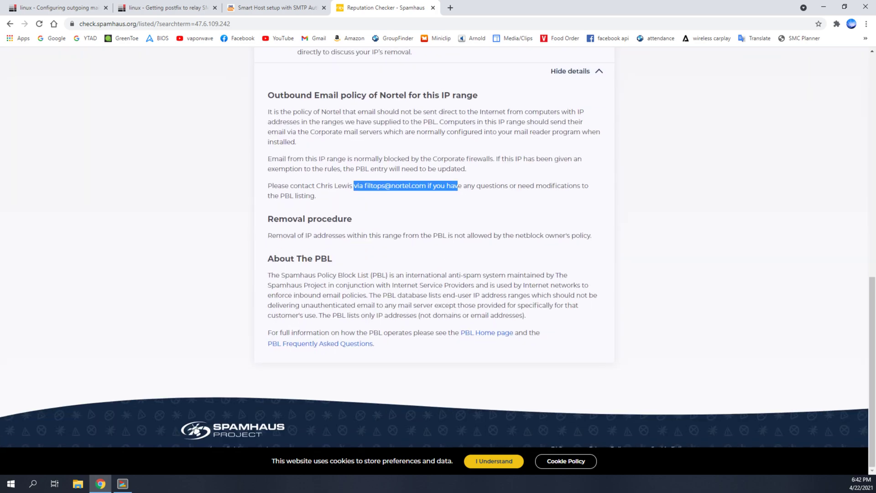
double_click(395, 186)
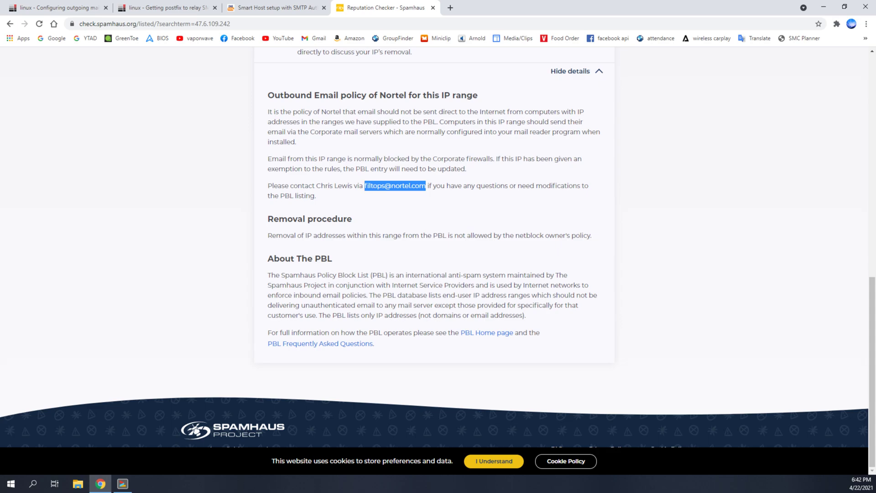
click(274, 8)
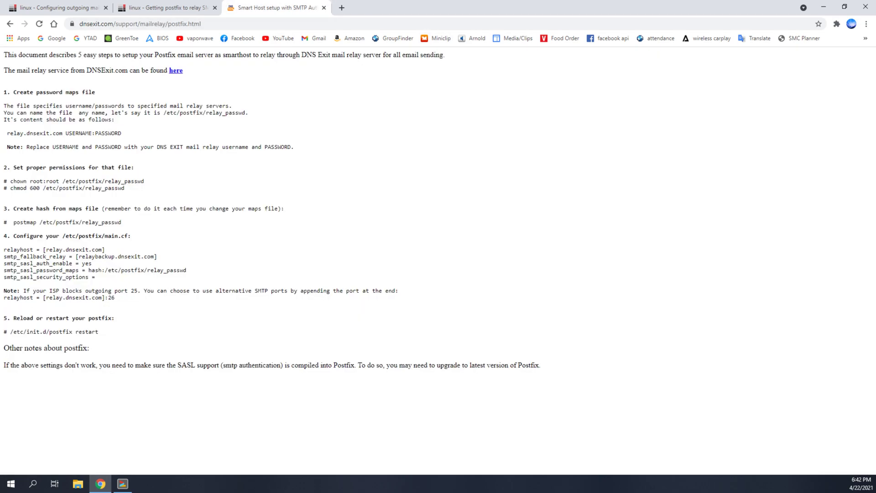
mouse_move(283, 38)
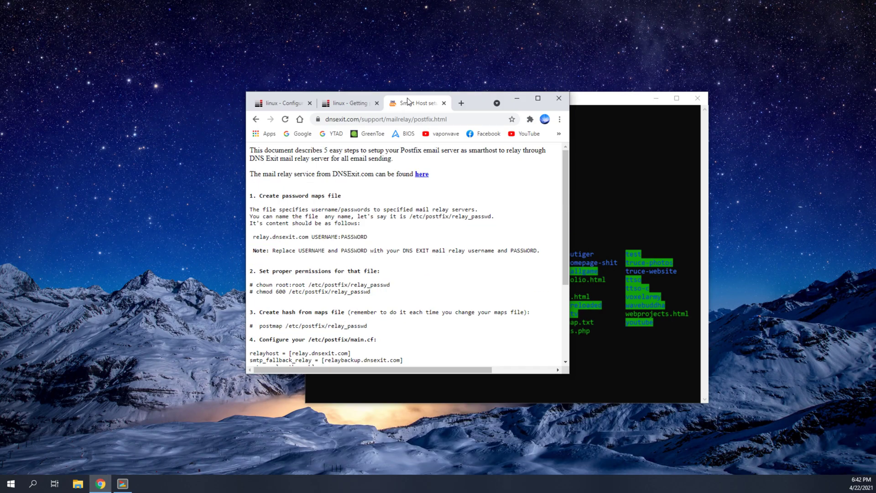
drag(407, 102, 389, 54)
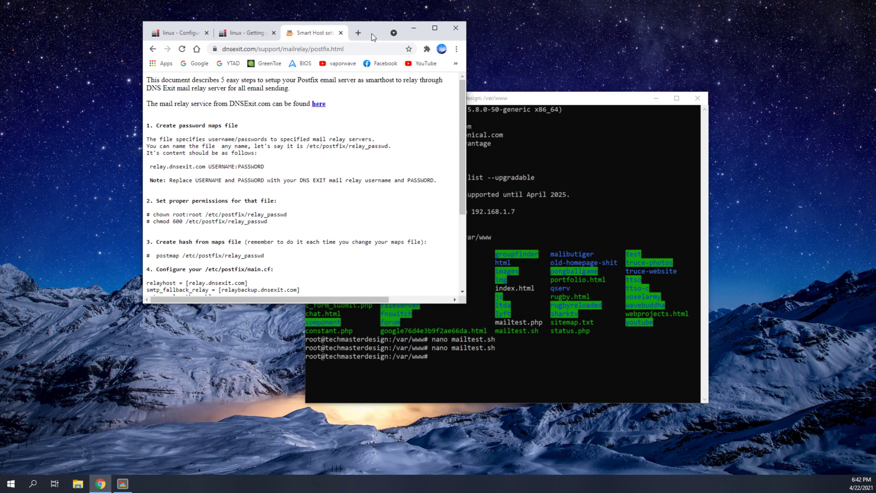
click(434, 27)
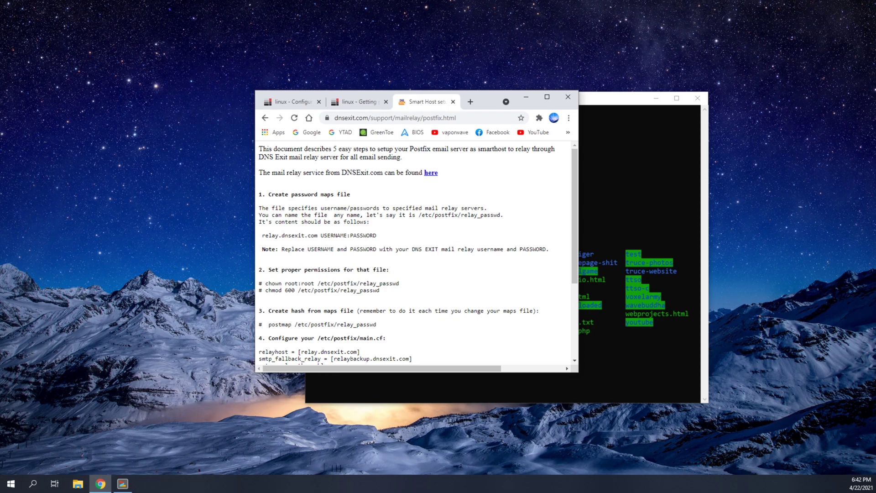
click(546, 96)
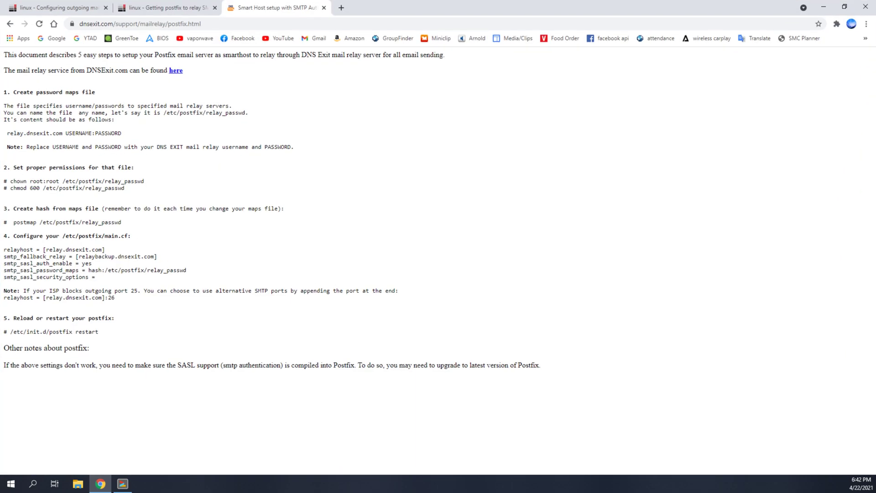
mouse_move(376, 133)
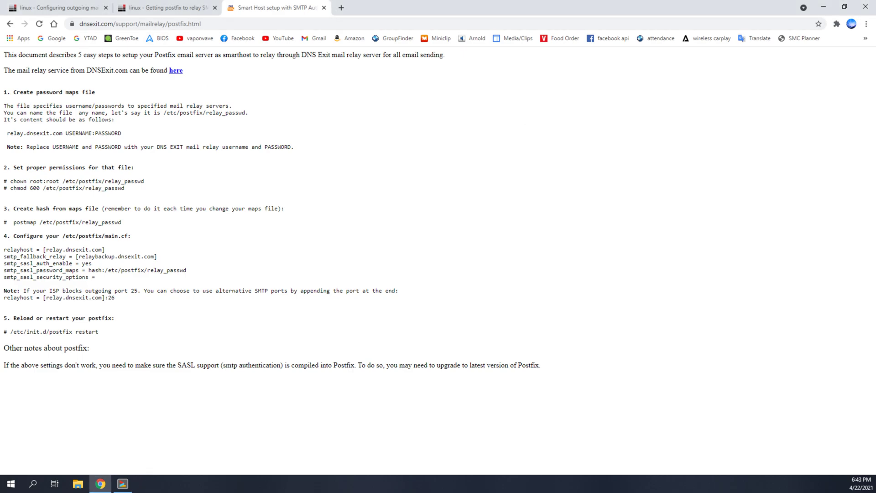
- Sign in to the Spectrum.net account from a new tab, then close it
text(spec)
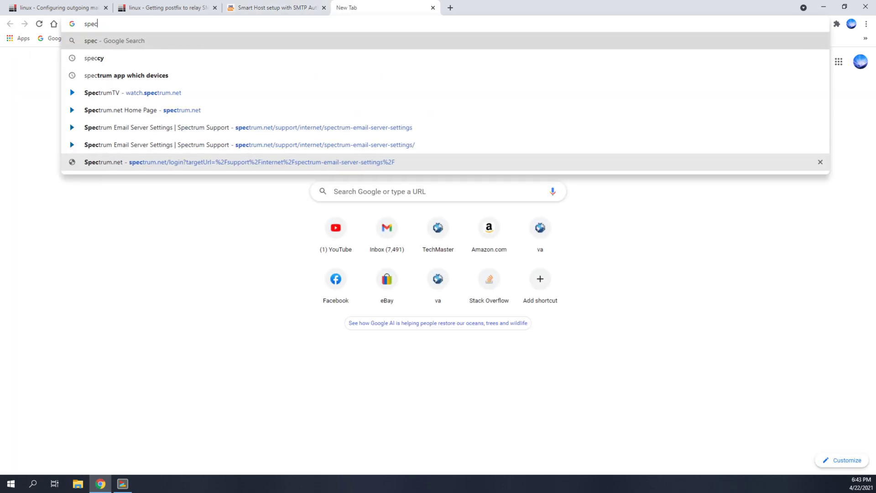
click(120, 109)
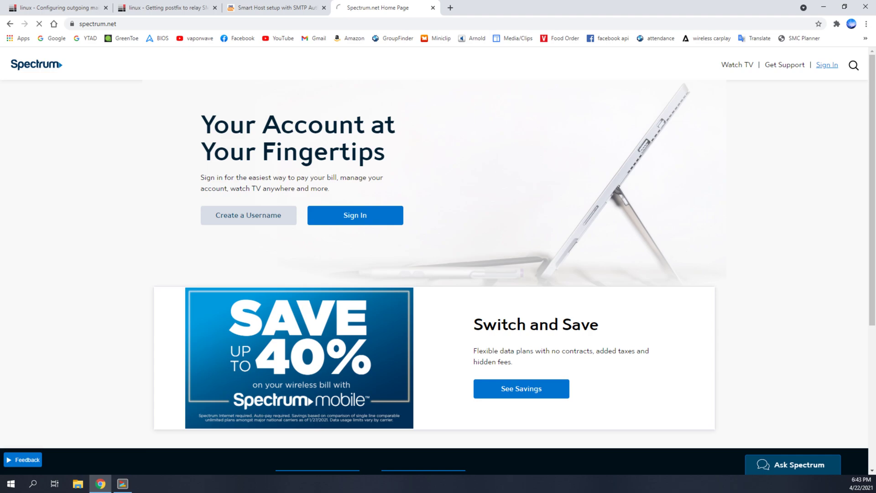
click(355, 214)
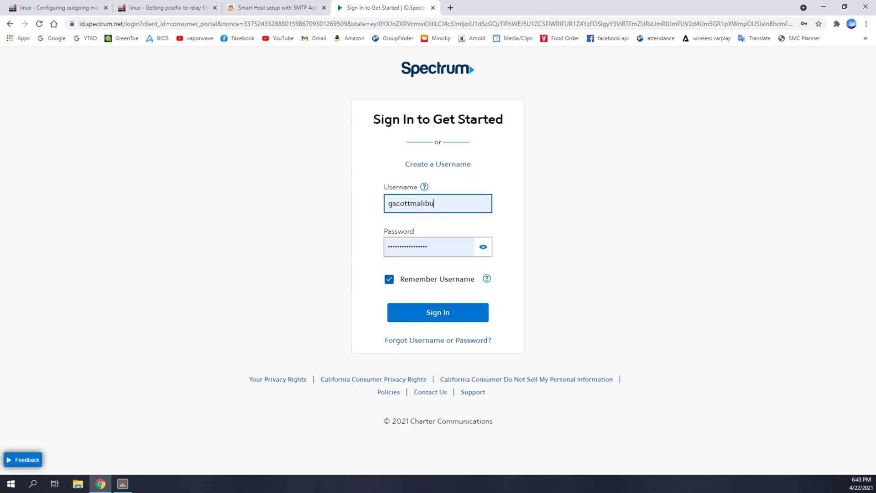
click(438, 312)
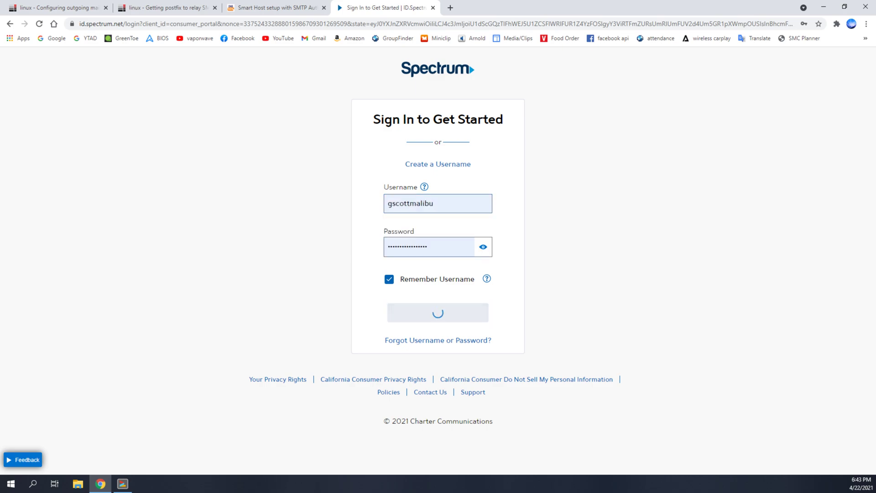
click(438, 313)
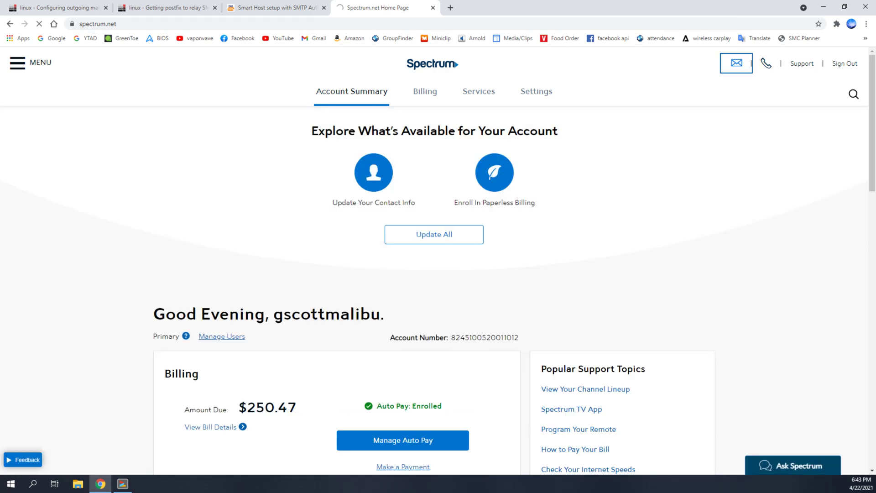
click(735, 64)
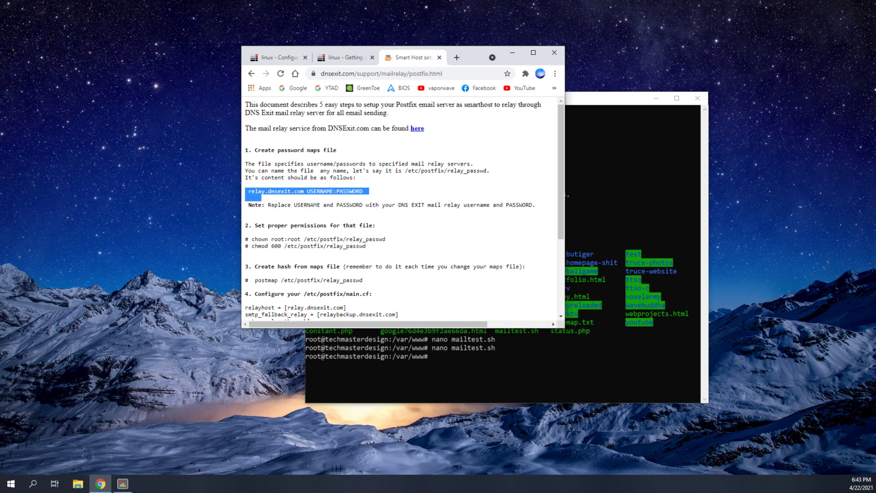
- Read down through the Server Fault port 587 answers and bring the SSH terminal back to front
scroll(down, 3)
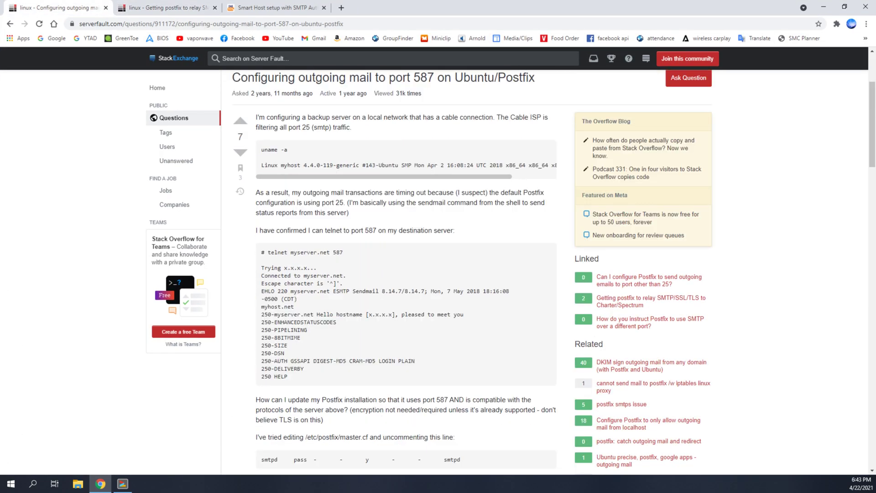
click(164, 8)
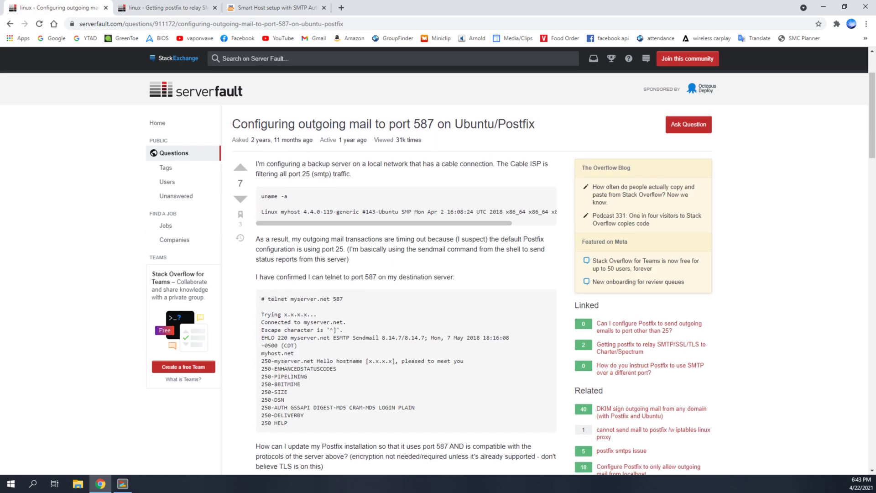
scroll(down, 3)
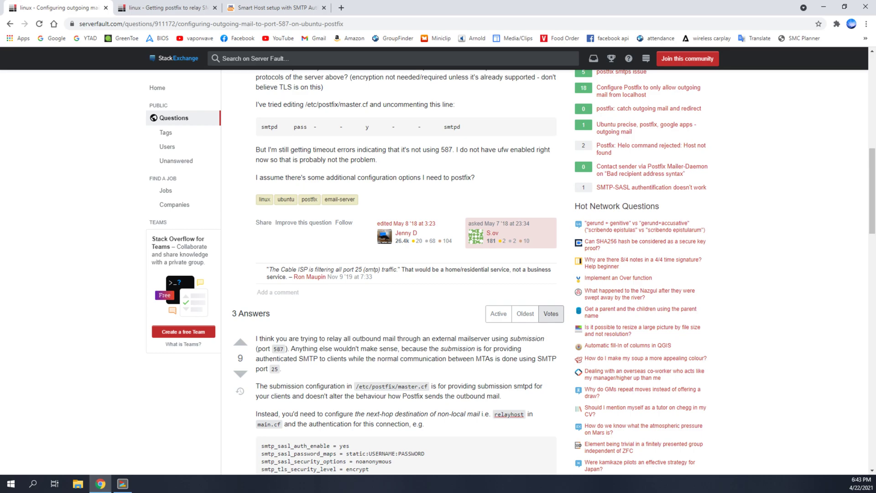
click(164, 8)
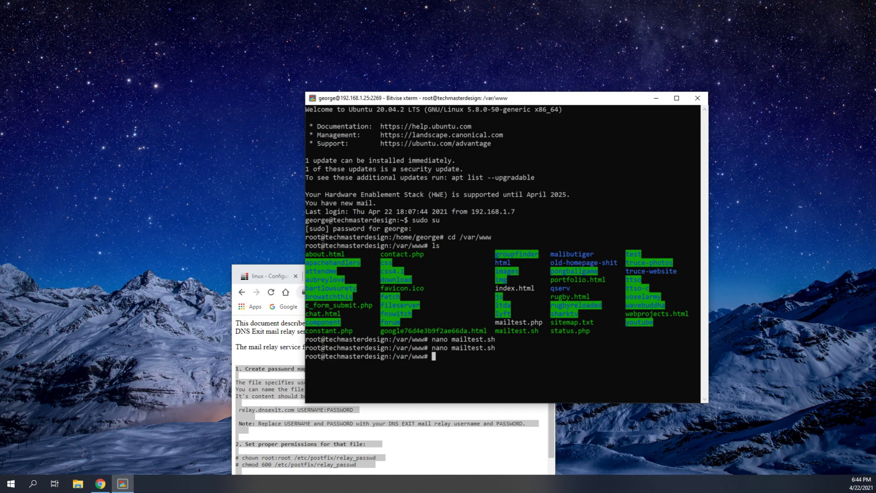
- Abandon an apt-get sendmail install, cd to /etc/postfix, list it and start opening relayhost_passwd
text(sudo apt)
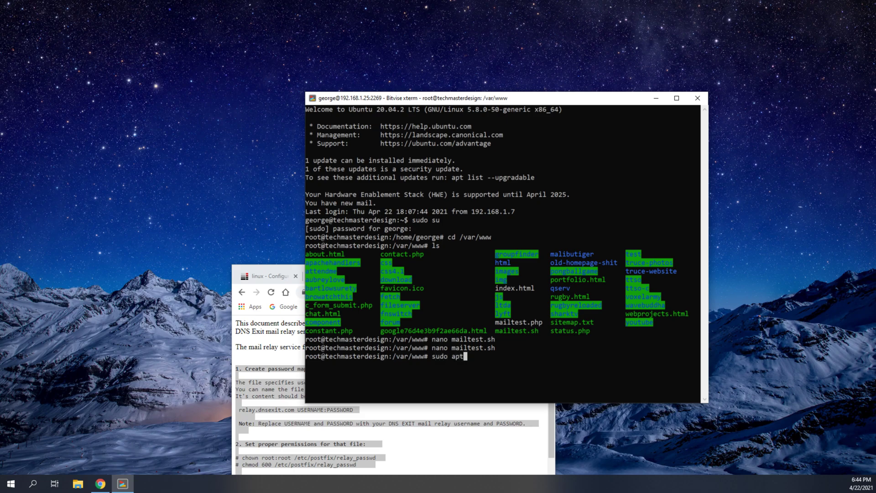
text(-get install p)
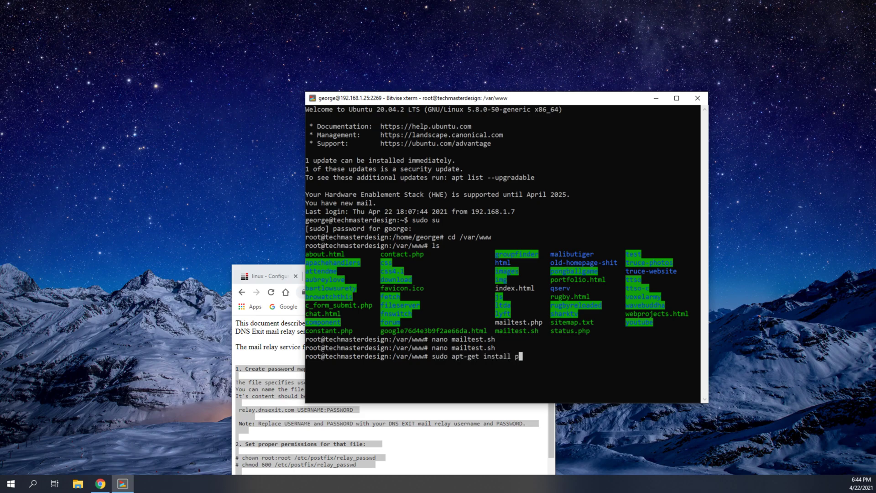
text(endmail)
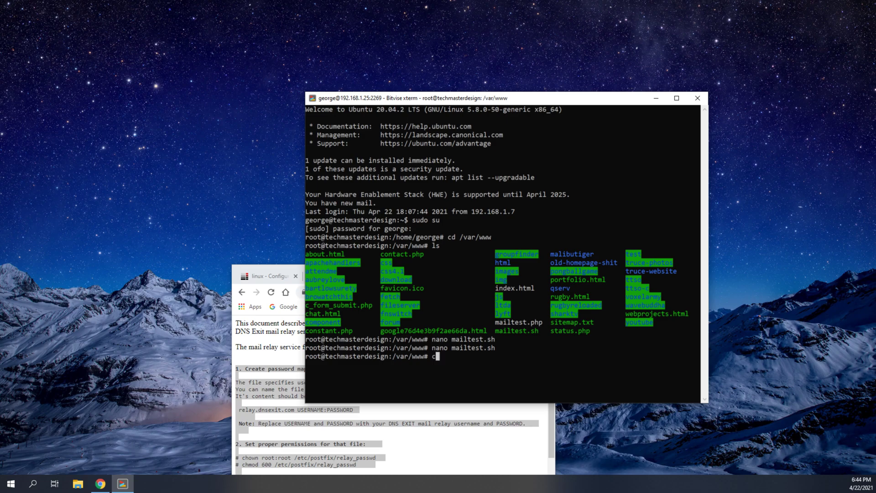
text(d /etc/postfix)
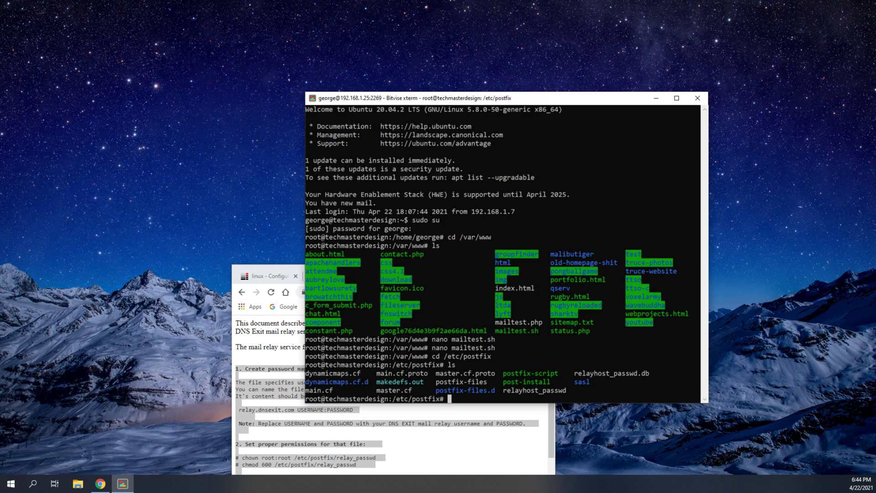
text(nano relayhost)
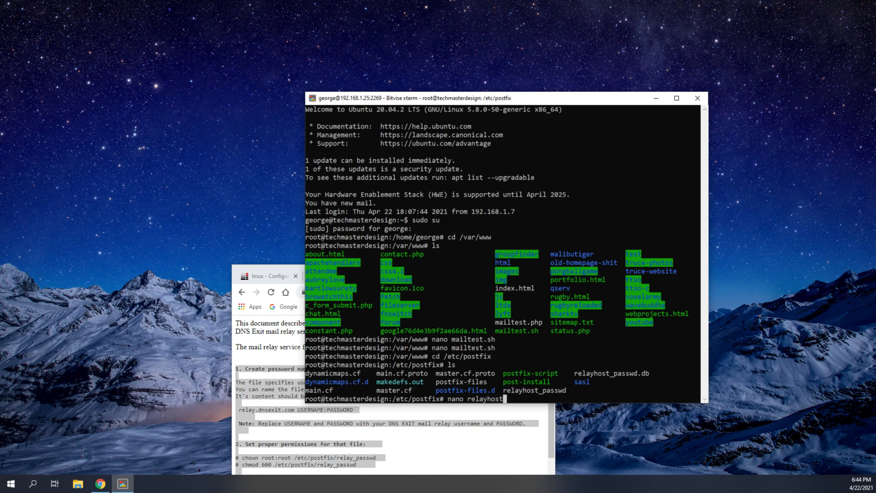
- Finish the nano relayhost_passwd command and recheck the Server Fault relaying question
text(passwd)
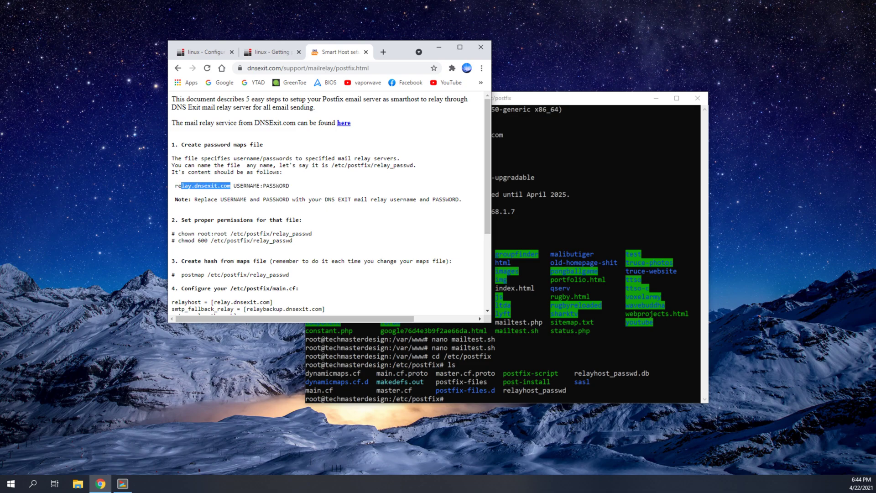
click(270, 51)
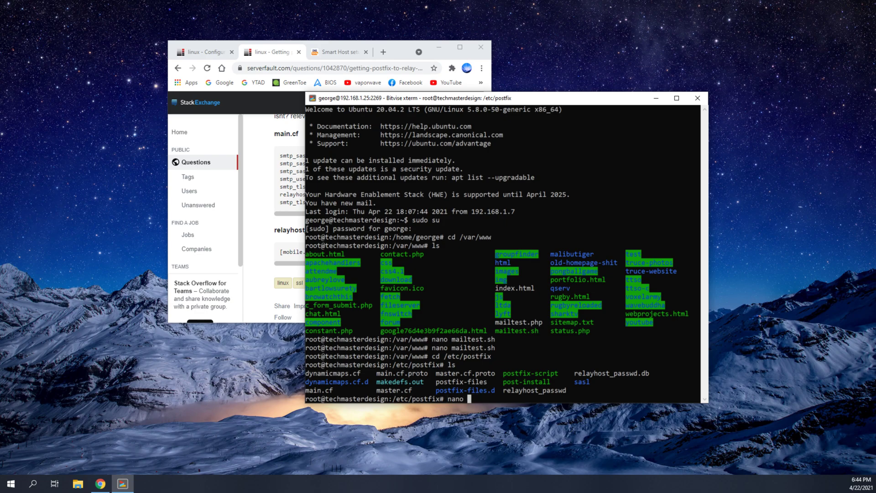
text(example)
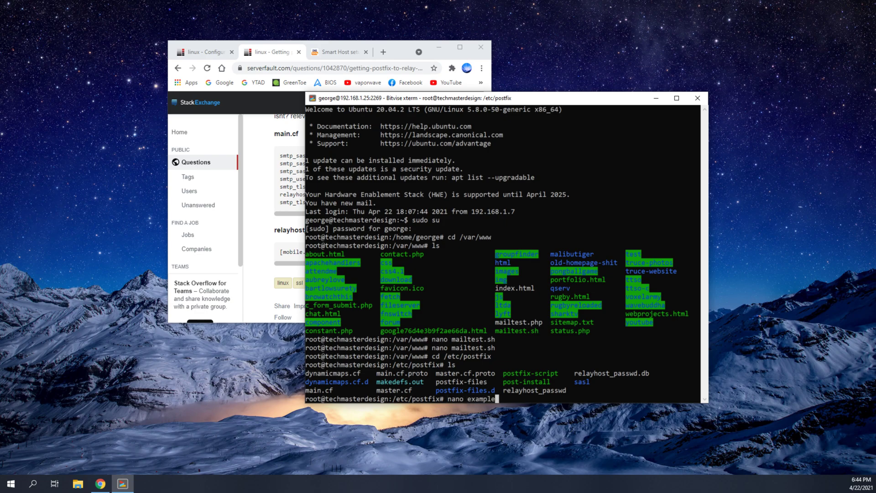
text(rela)
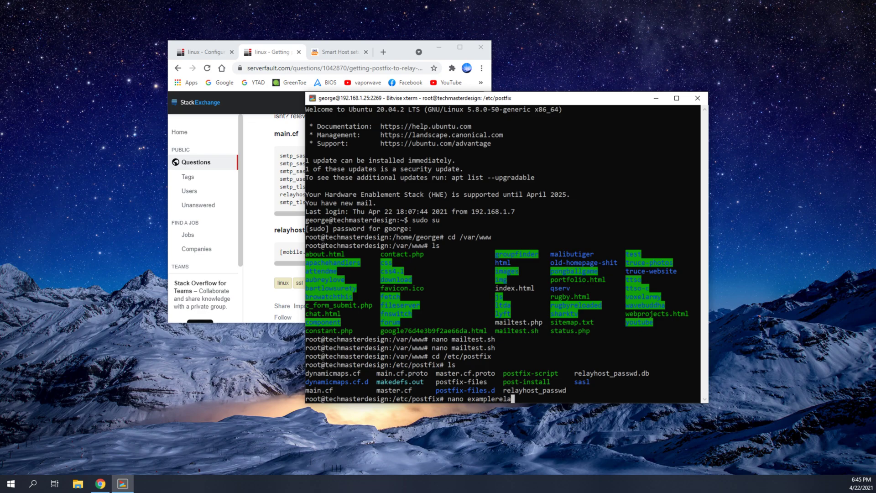
text(relayhost_passwd)
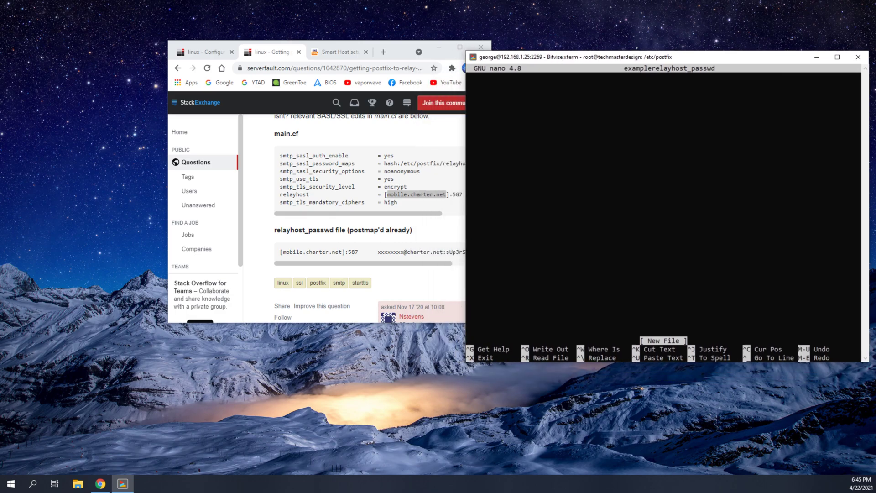
text(mobile)
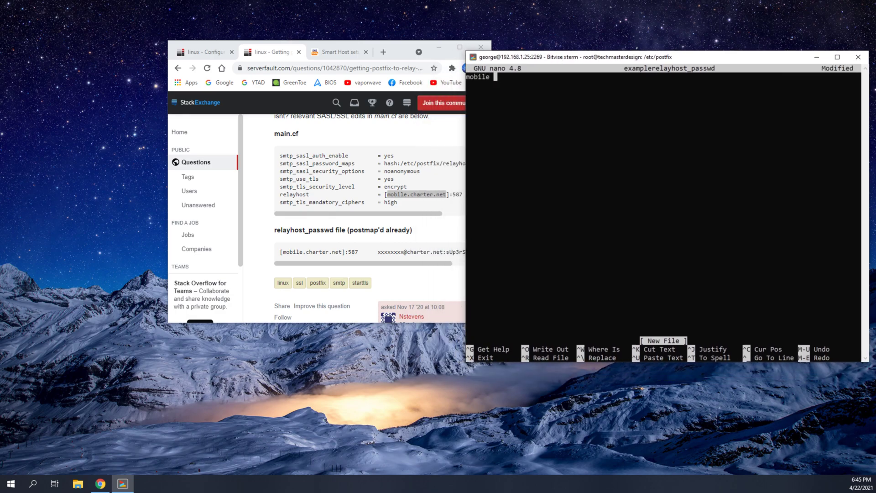
text(.charter)
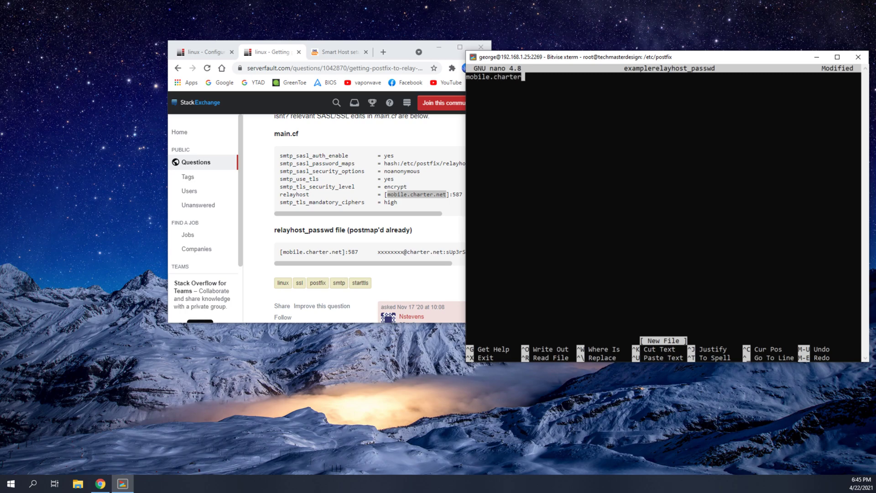
text(.net)
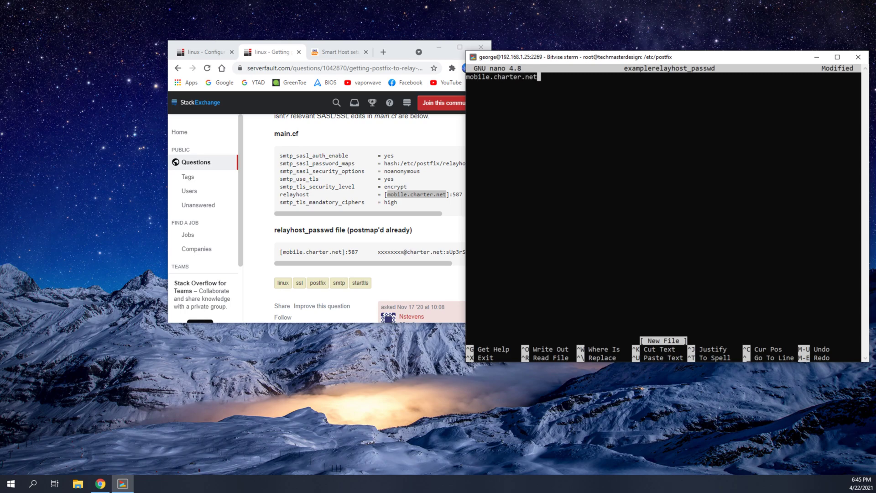
click(339, 51)
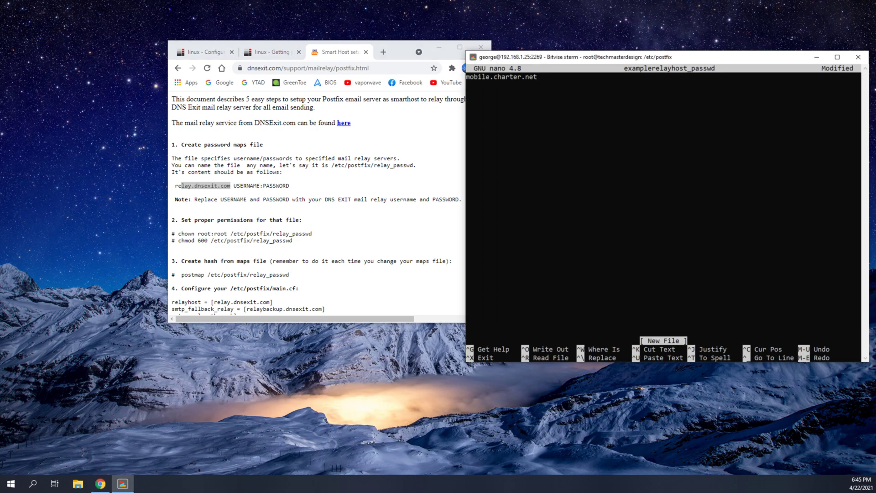
text(myusername@chartert.)
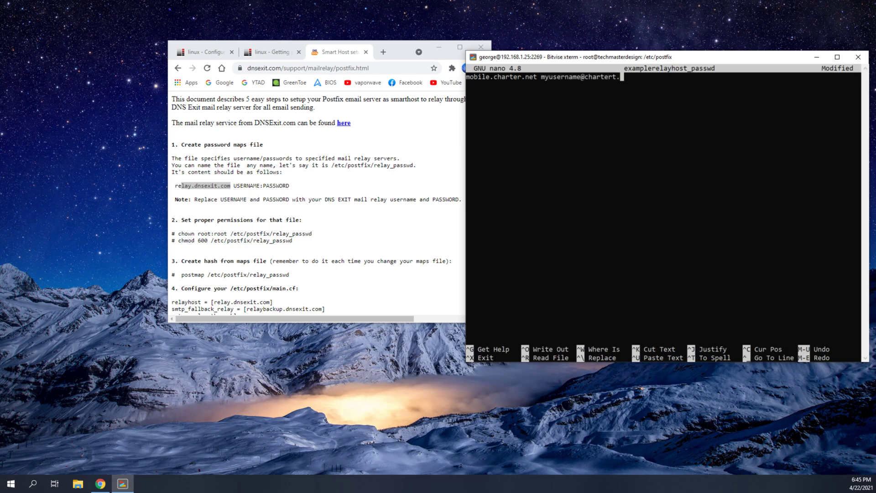
text(net)
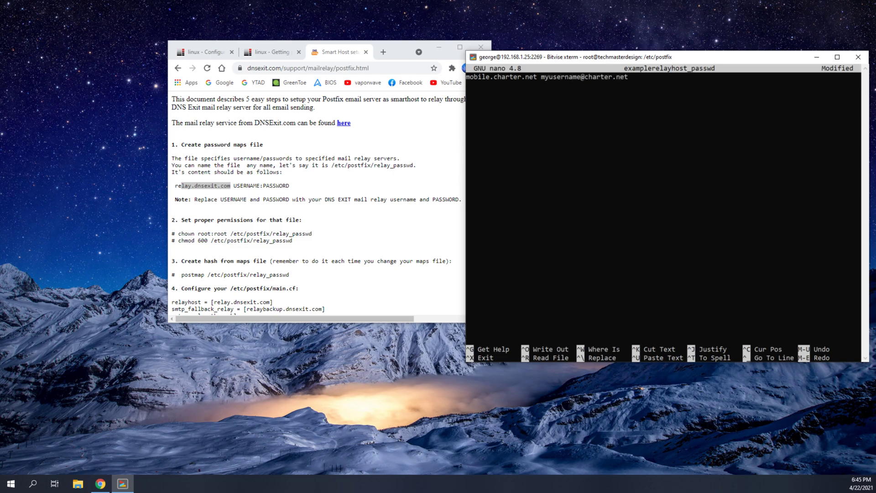
- Glance at Spectrum.net, finish the line with ':myspectrumpassword' and close the example file
click(385, 51)
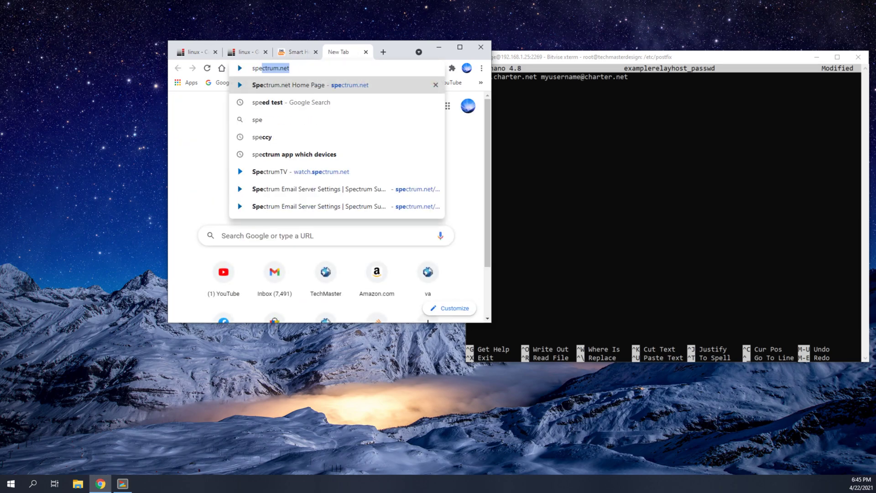
click(299, 85)
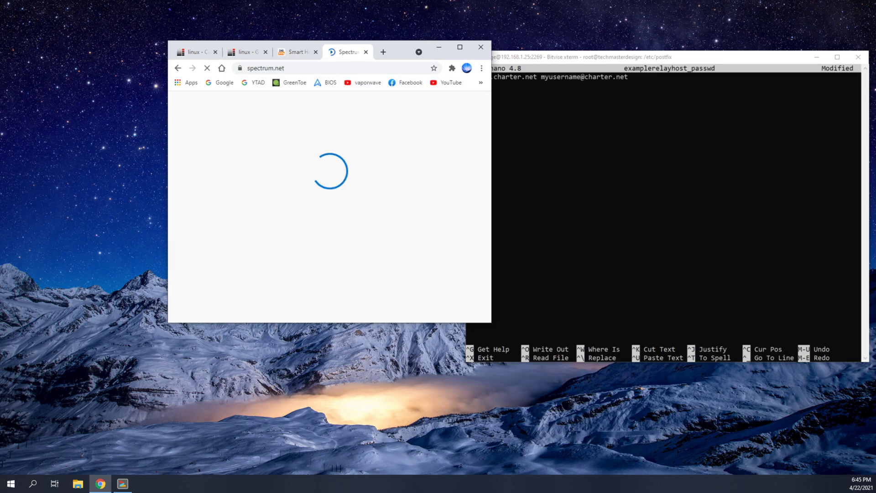
click(459, 47)
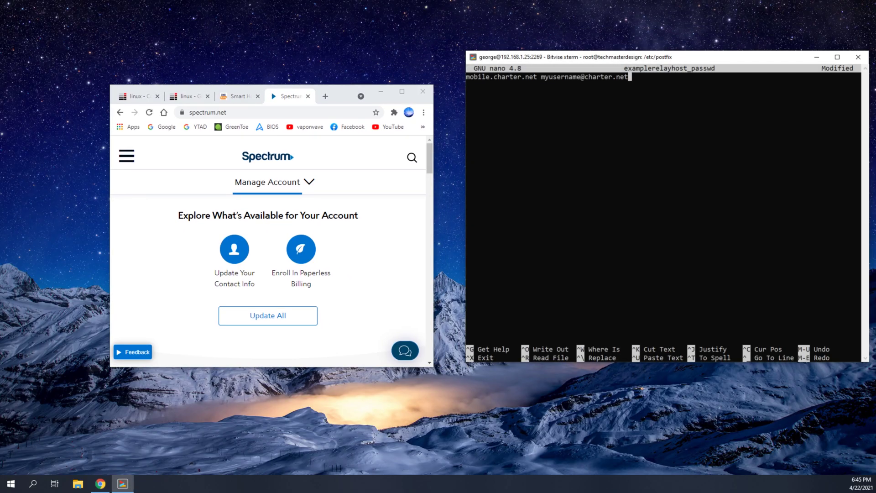
text(:)
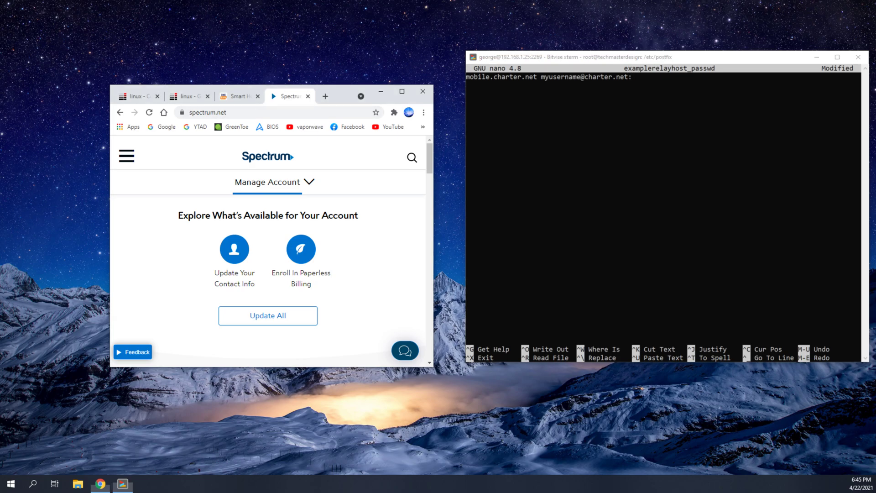
drag(268, 91, 465, 168)
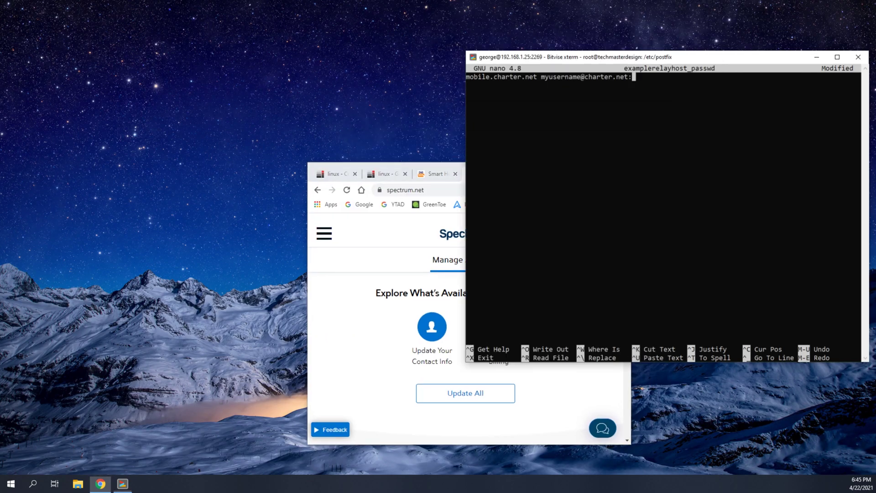
text(mys)
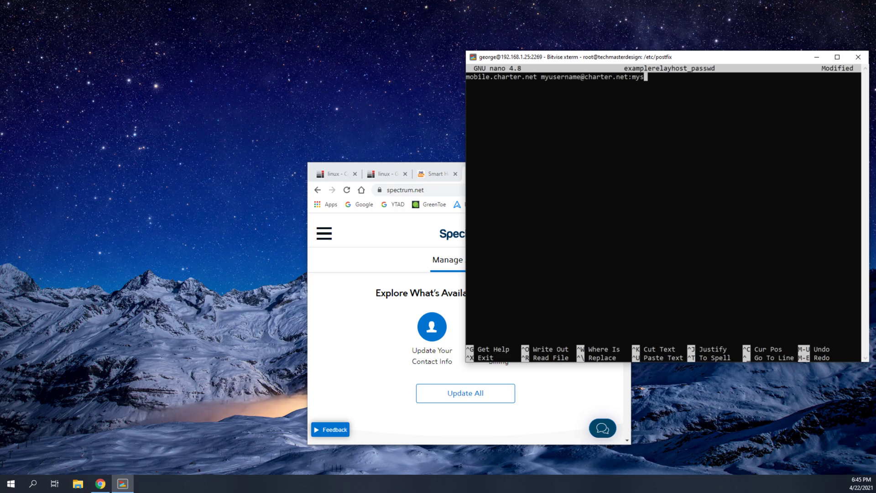
text(pectrumpassw)
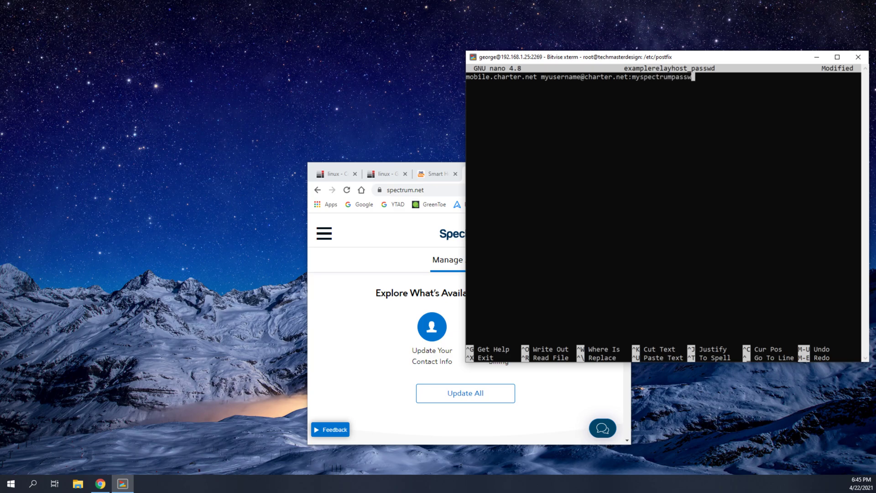
key(ctrl+k)
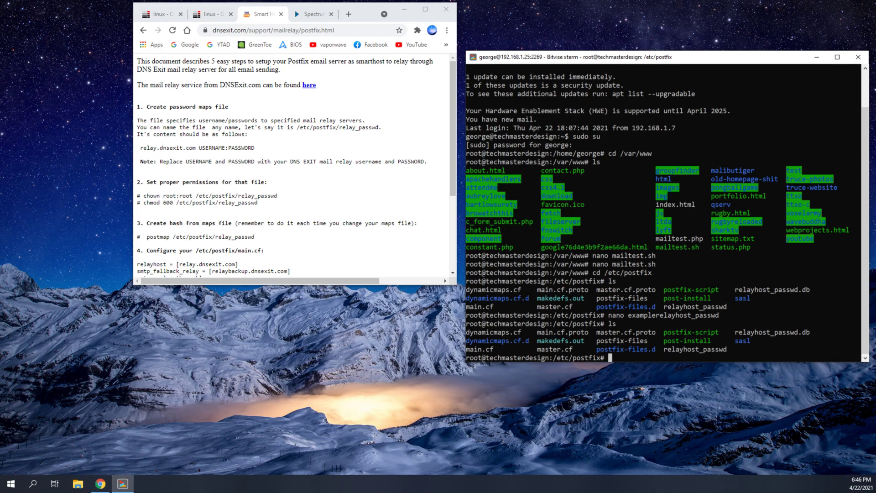
text(chown)
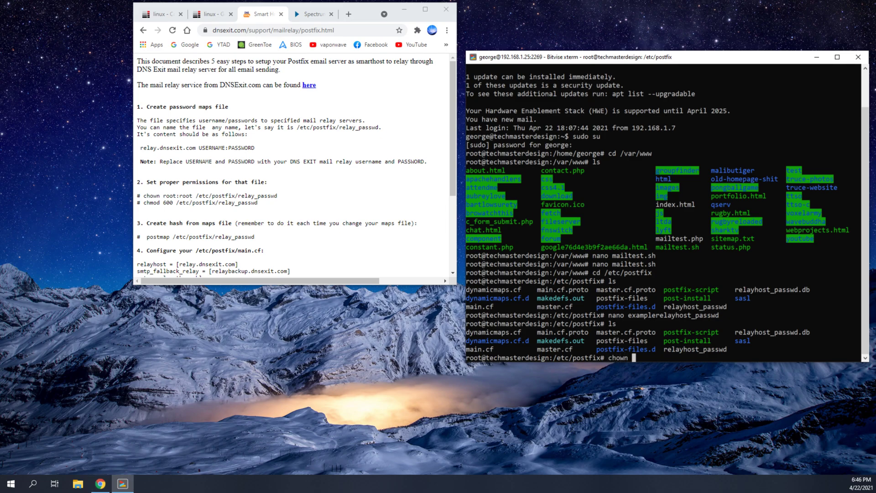
text(root:root)
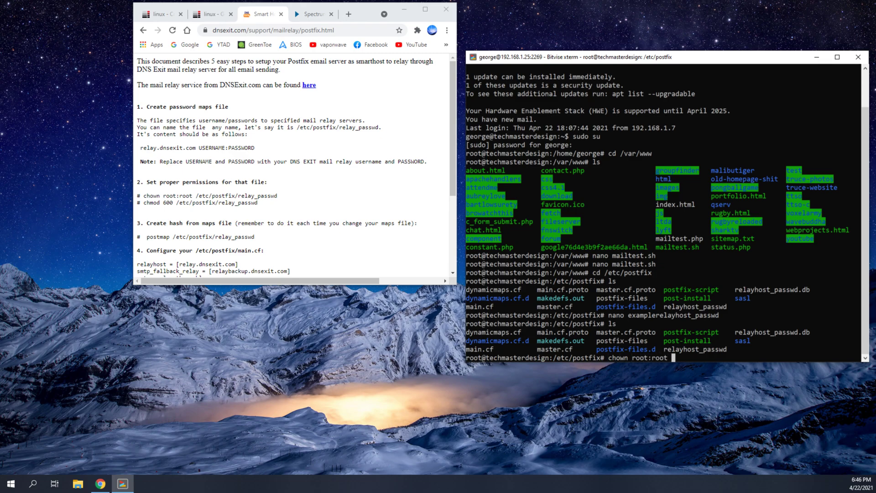
text(relayhost_passwd)
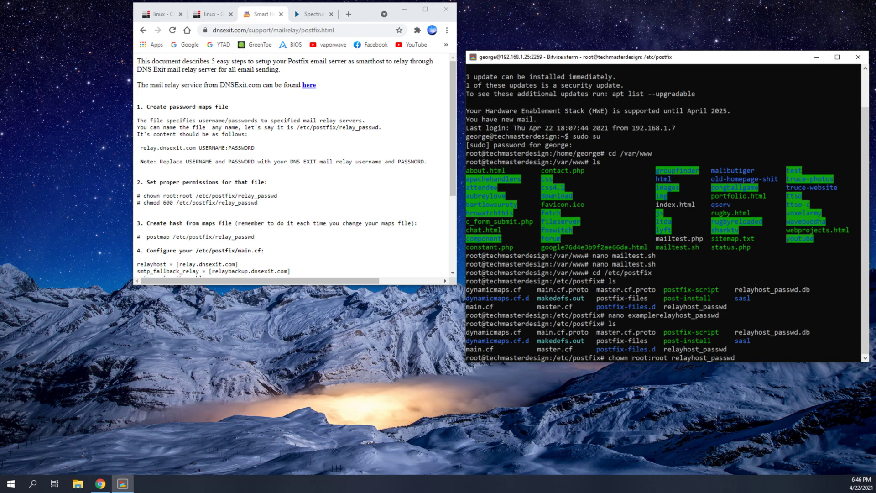
key(Return)
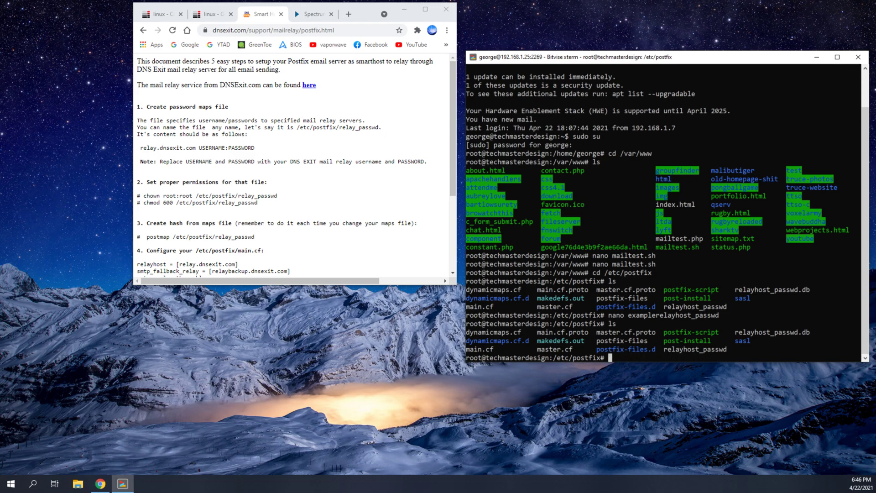
text(chmod 6700)
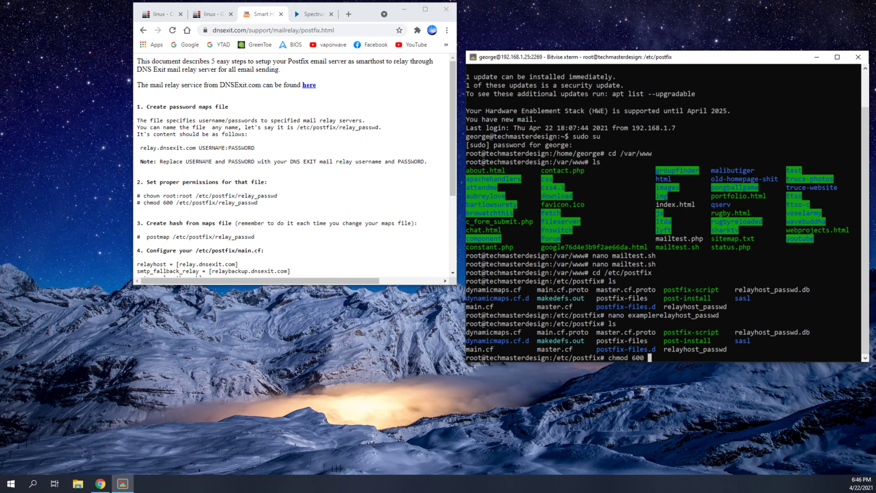
text(relayhost)
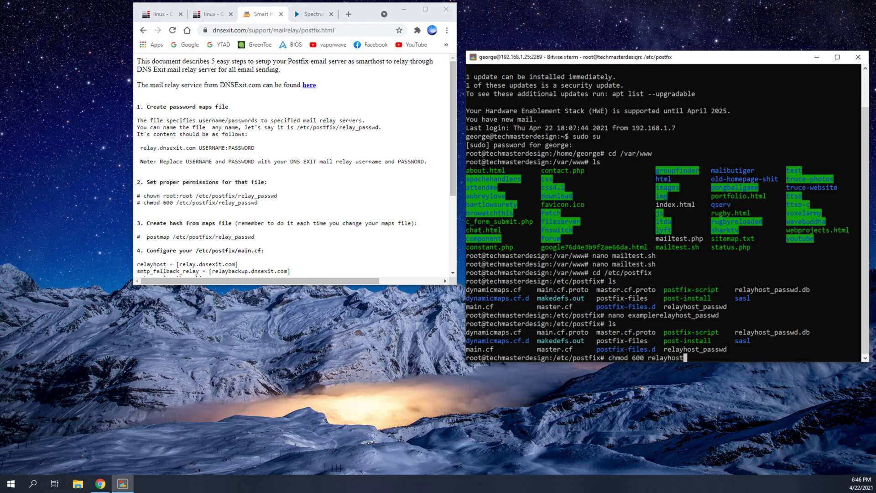
key(Backspace)
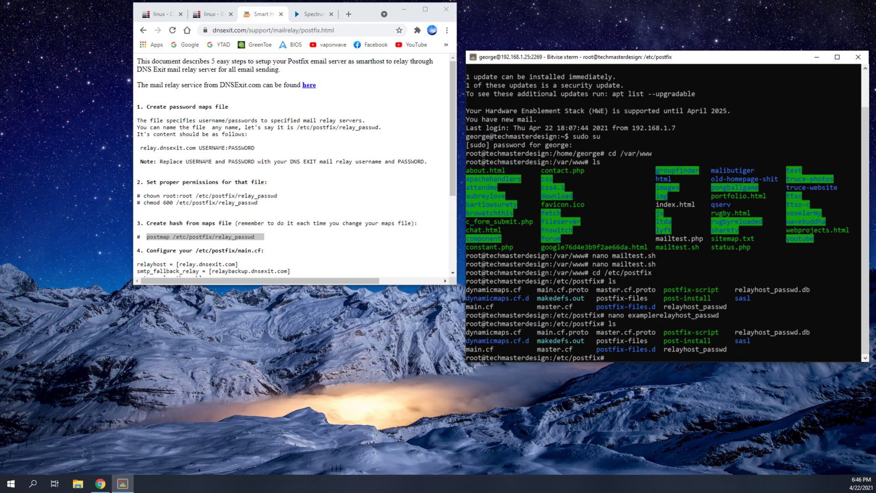
text(apt-)
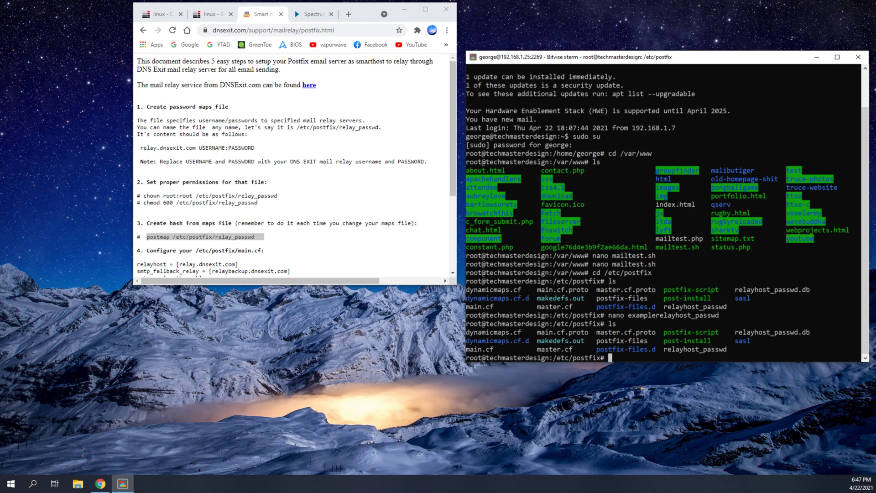
text(postmap m)
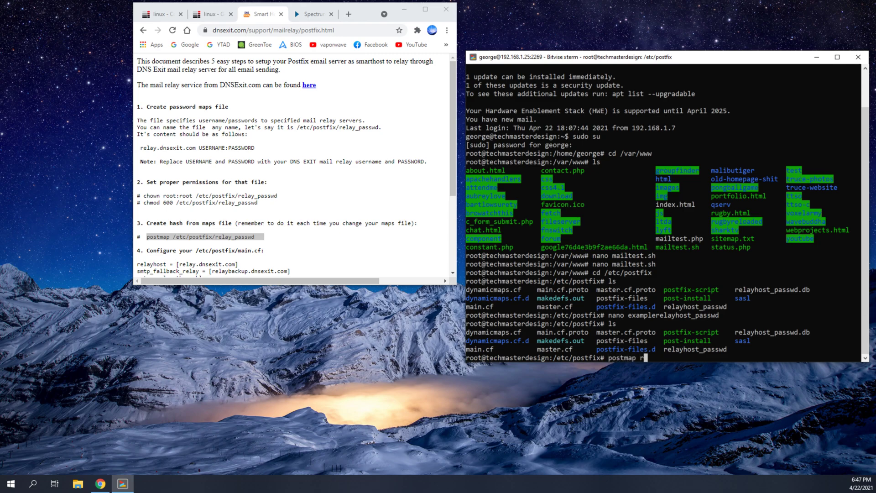
text(relayhost_pas)
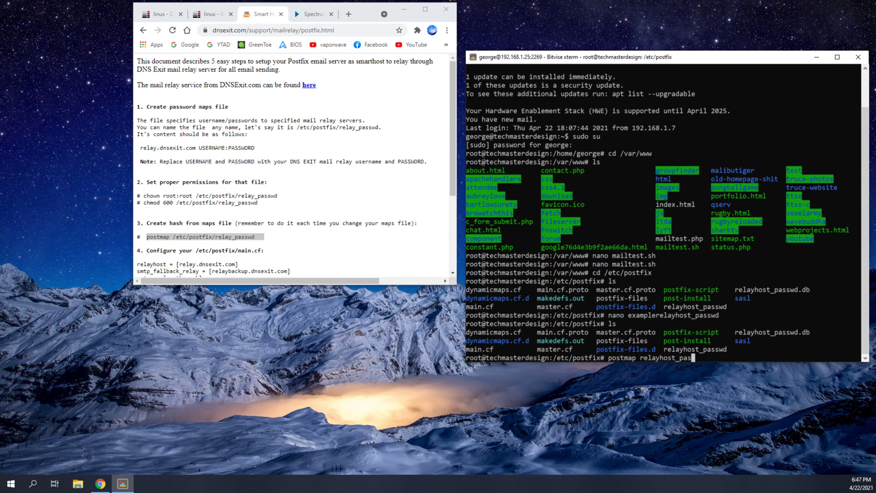
text(swd)
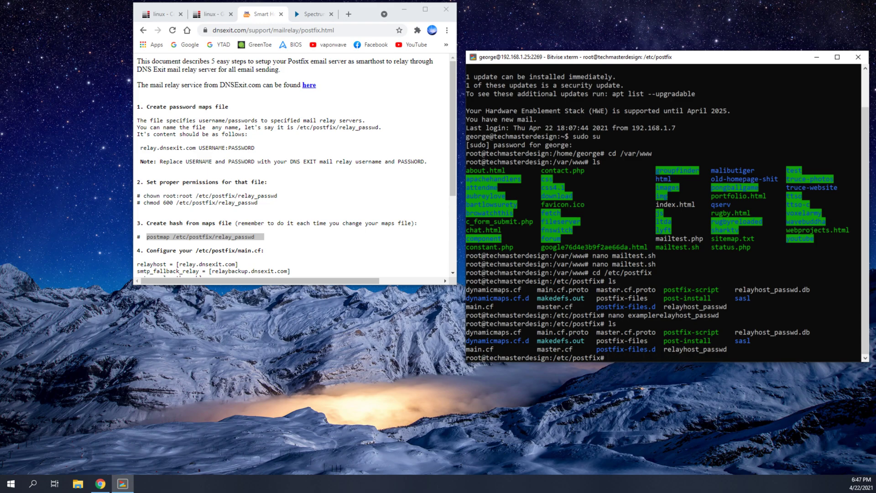
scroll(down, 3)
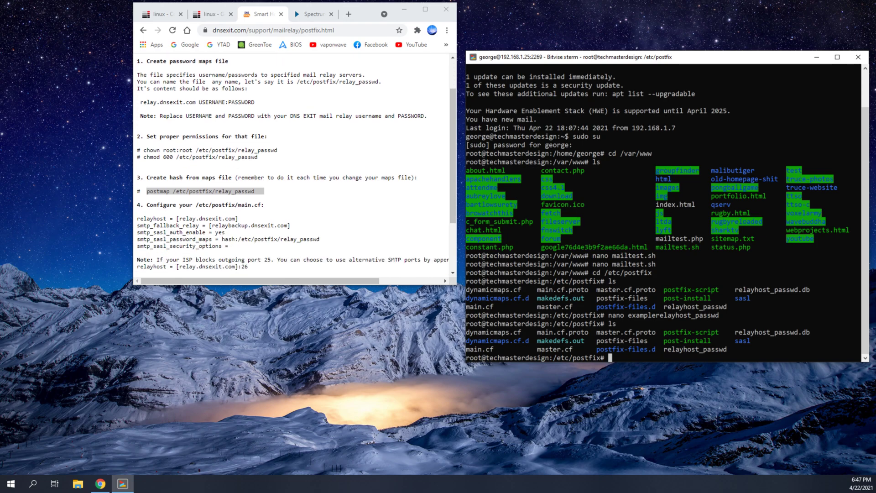
- Open main.cf in nano and add a '# spectrum mail forwarding' comment above the relayhost block
text(nano main)
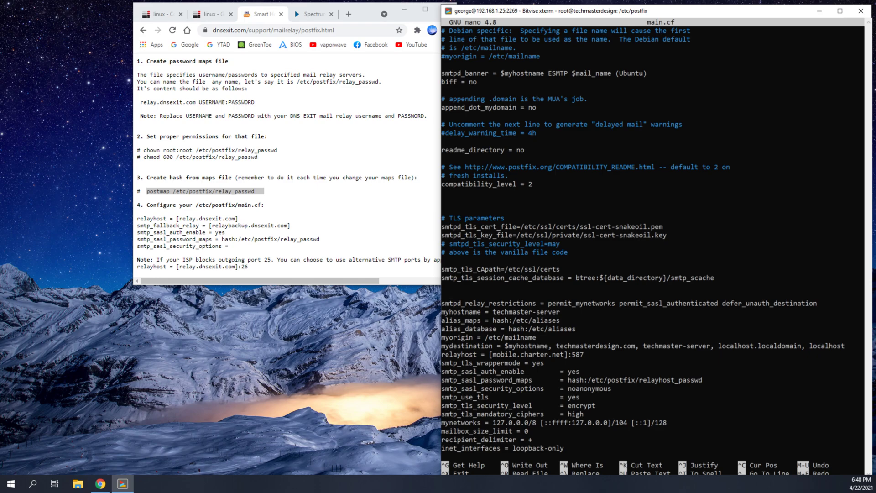
mouse_move(453, 414)
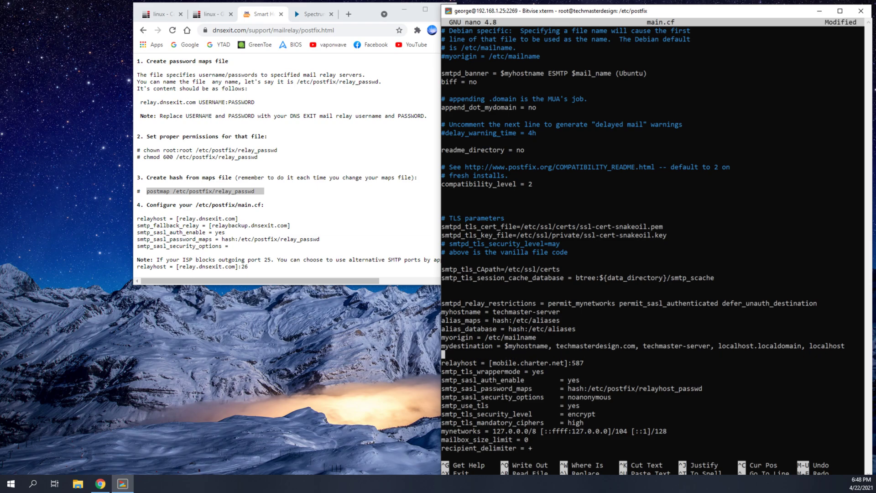
text(# spectrum mail forwarding)
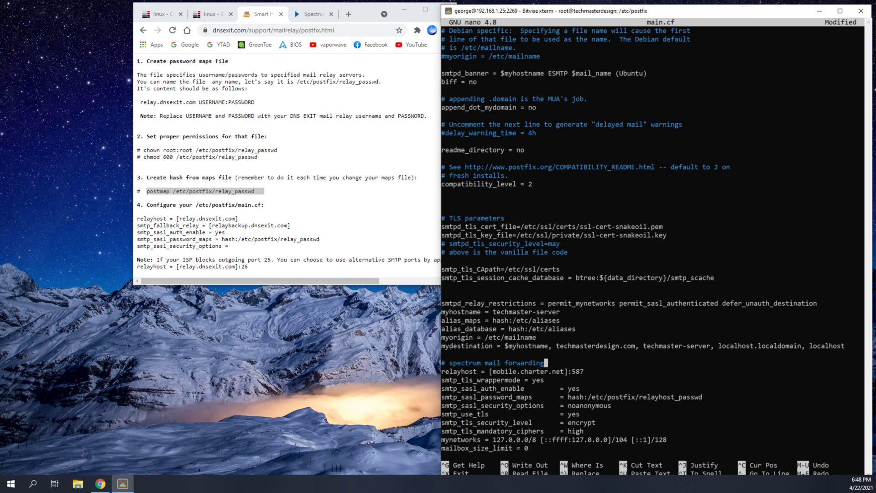
click(545, 405)
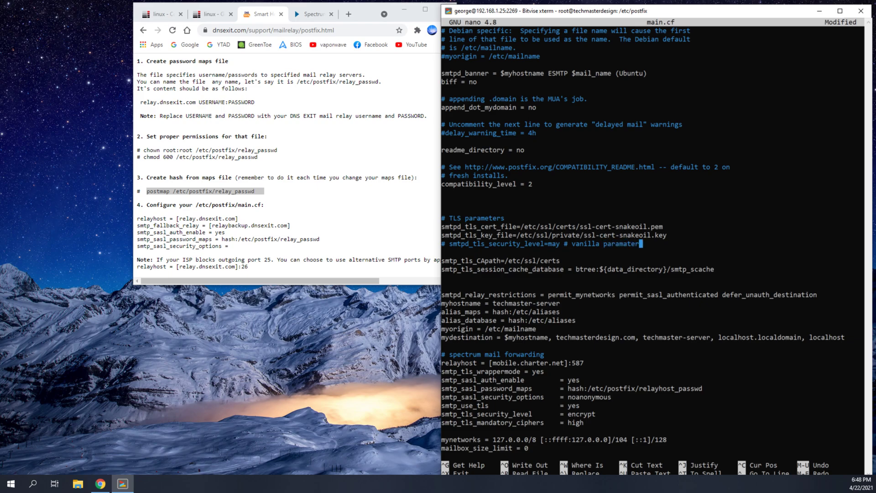
- Note the TLS security level is 'overriden by spectrum mail forwarding', then leave main.cf
text(overriden by spectrum mail fo)
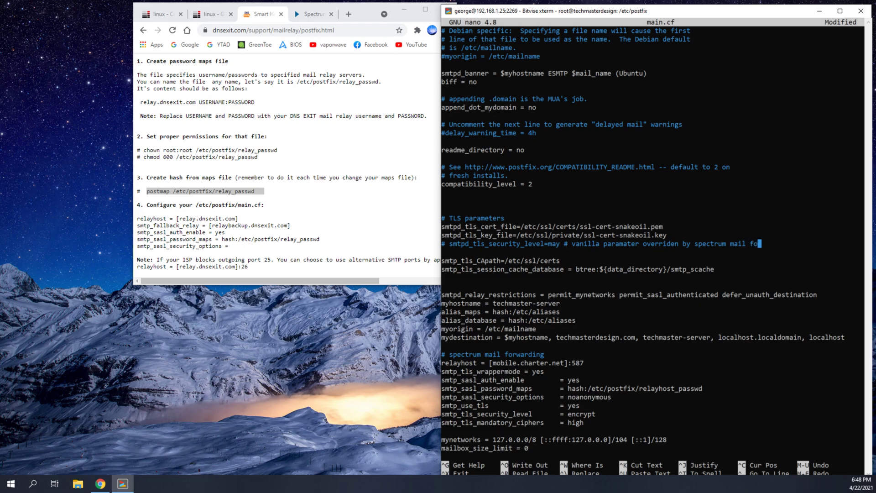
text(rwarding)
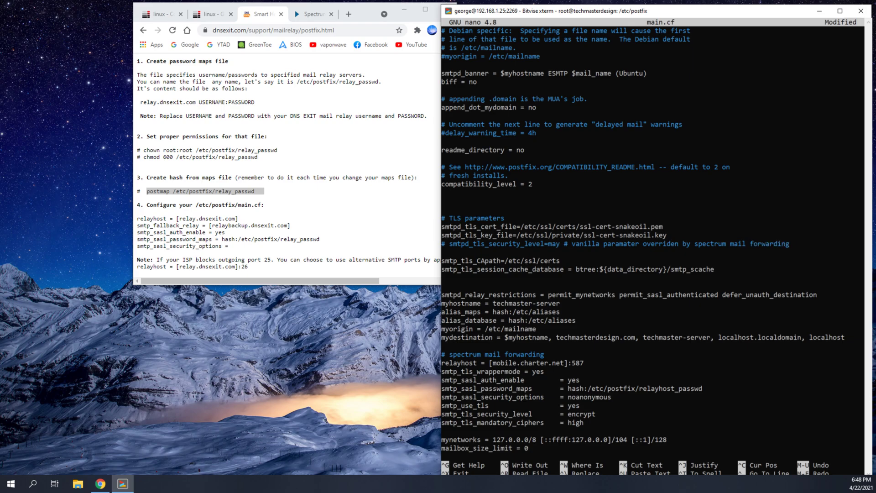
key(ctrl+o)
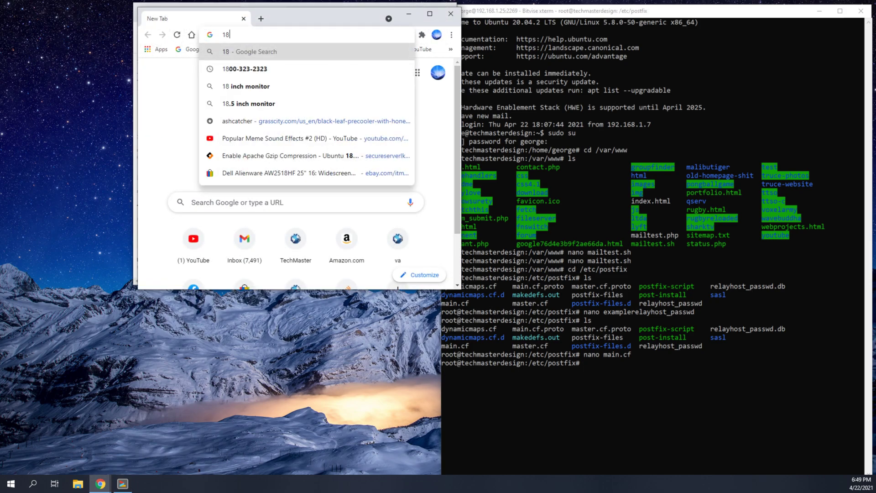
- Sign in to the router at 192.168.1.1, confirm SMTP 587 forwards to 192.168.1.25, and close it
text(192.168.1.1)
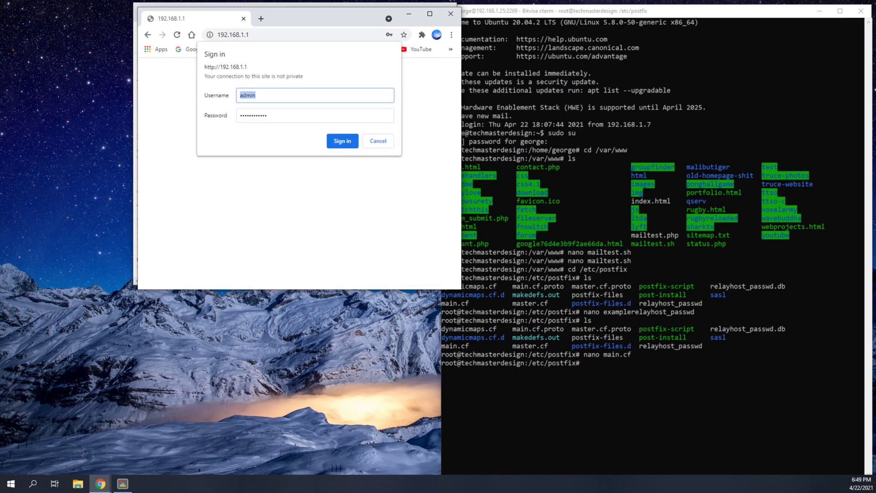
click(343, 140)
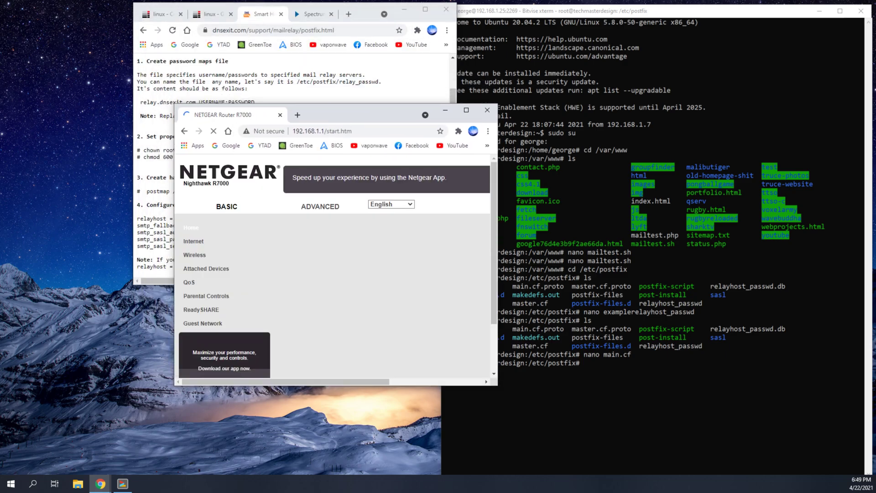
click(319, 207)
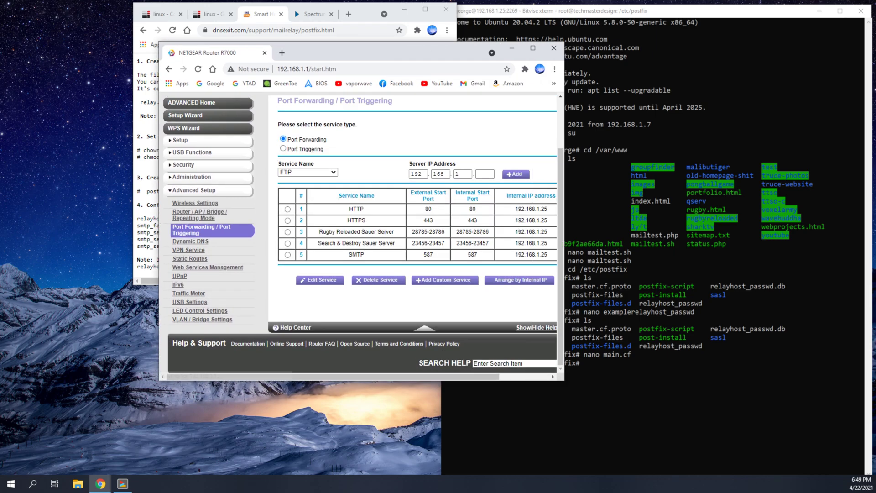
double_click(532, 254)
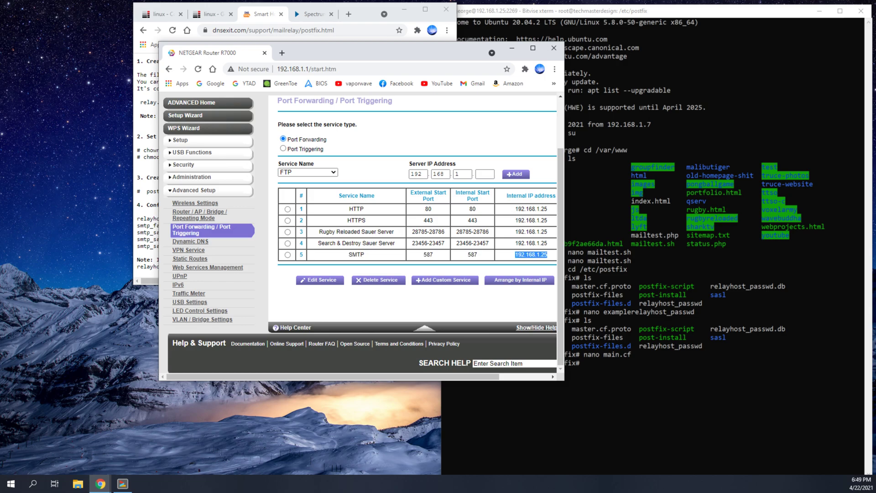
click(552, 48)
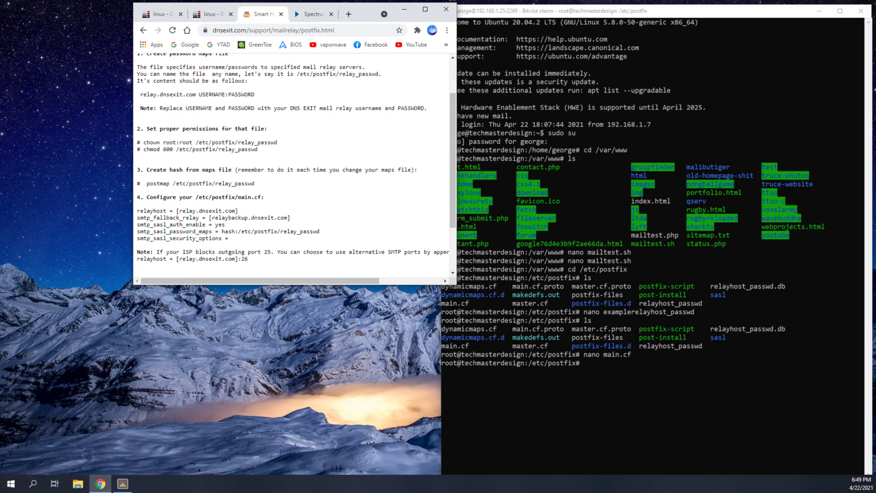
- Grab the step 5 '/etc/init.d/postfix restart' command from the guide and maximize the xterm window
scroll(down, 3)
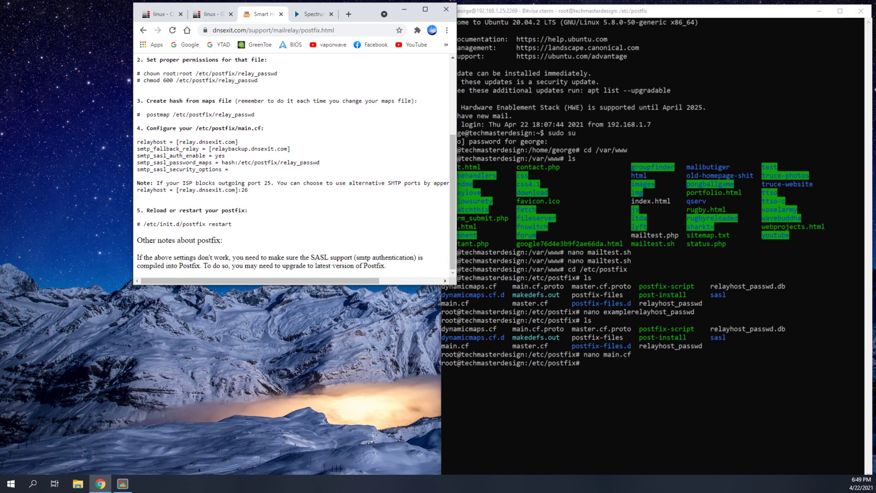
right_click(186, 223)
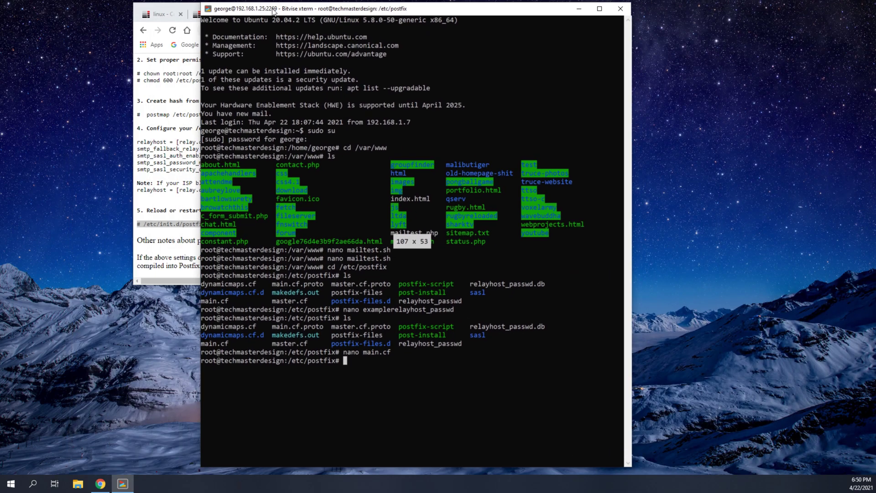
click(601, 9)
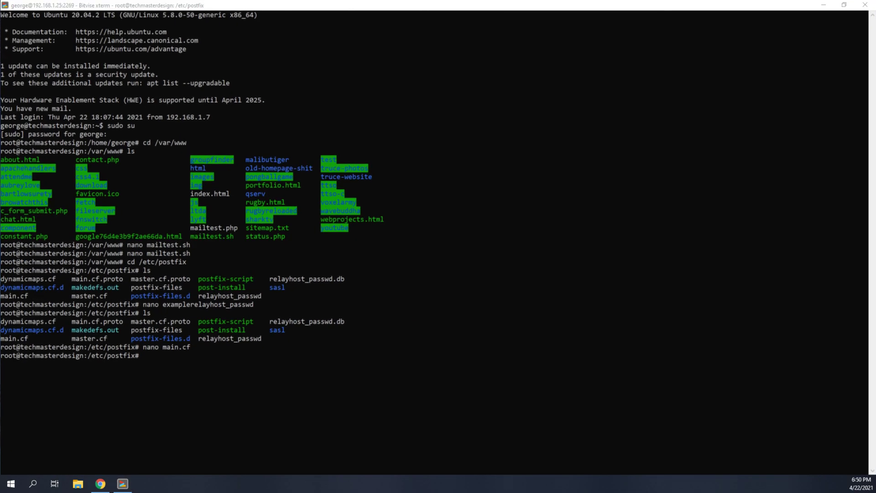